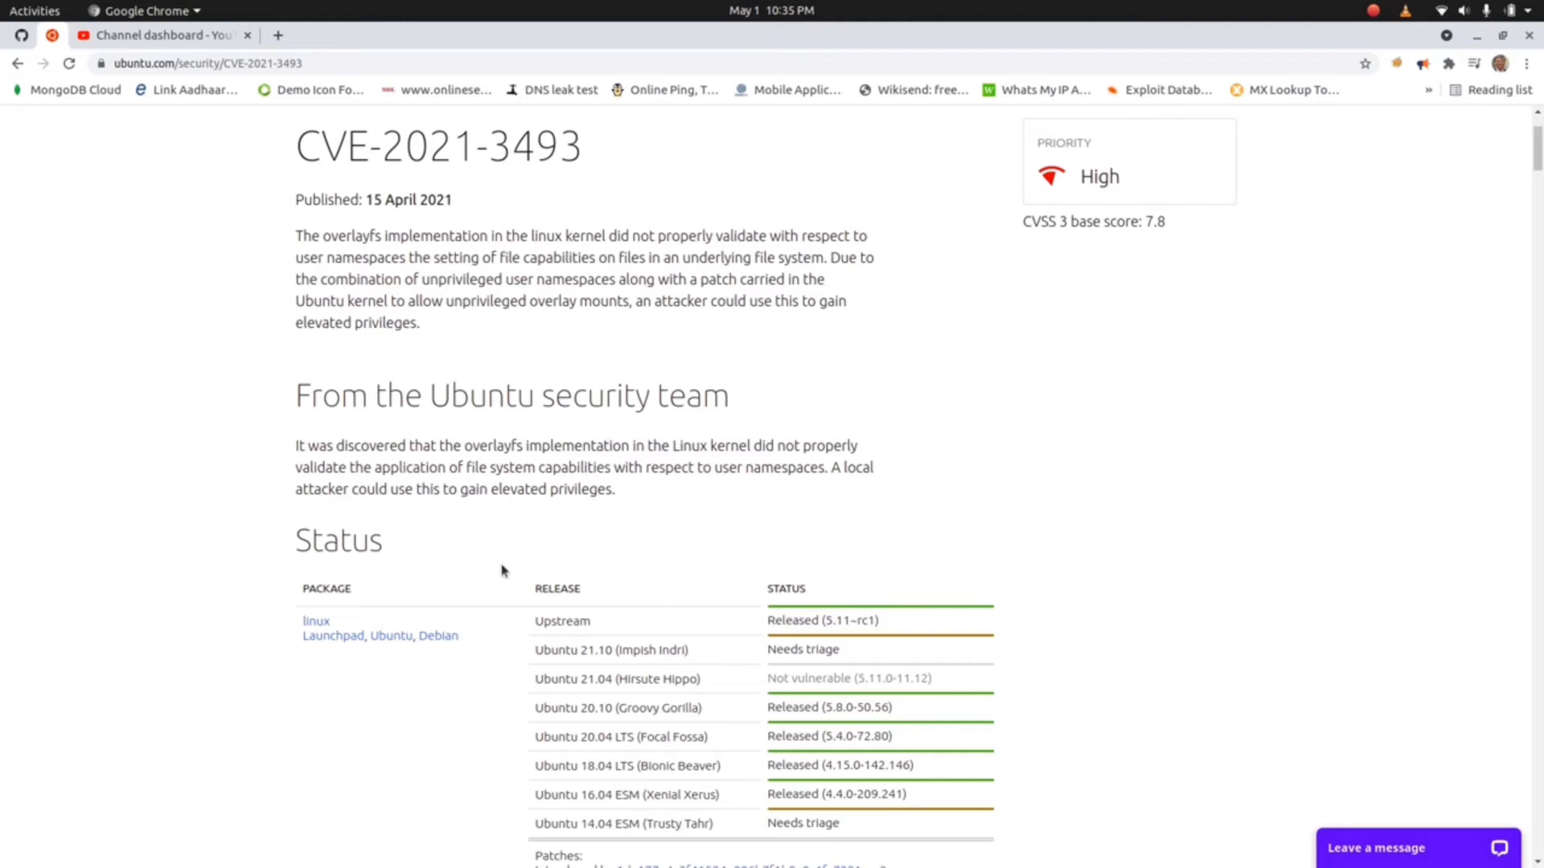
pyautogui.moveTo(507, 583)
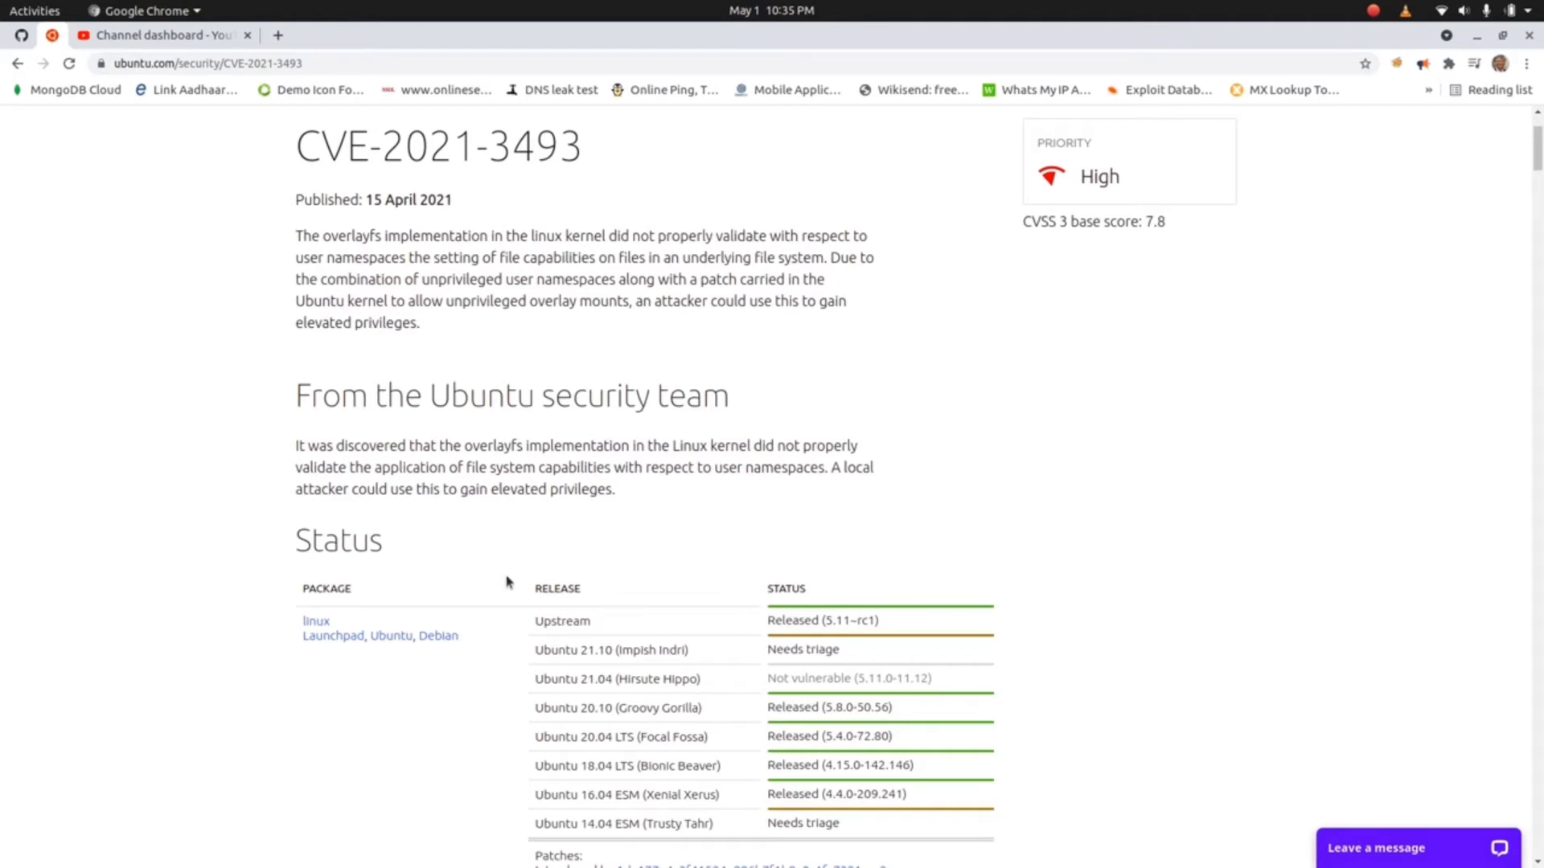
# - Select the 15 April 2021 publication date and review the release status table on the CVE page
pyautogui.scroll(-3)
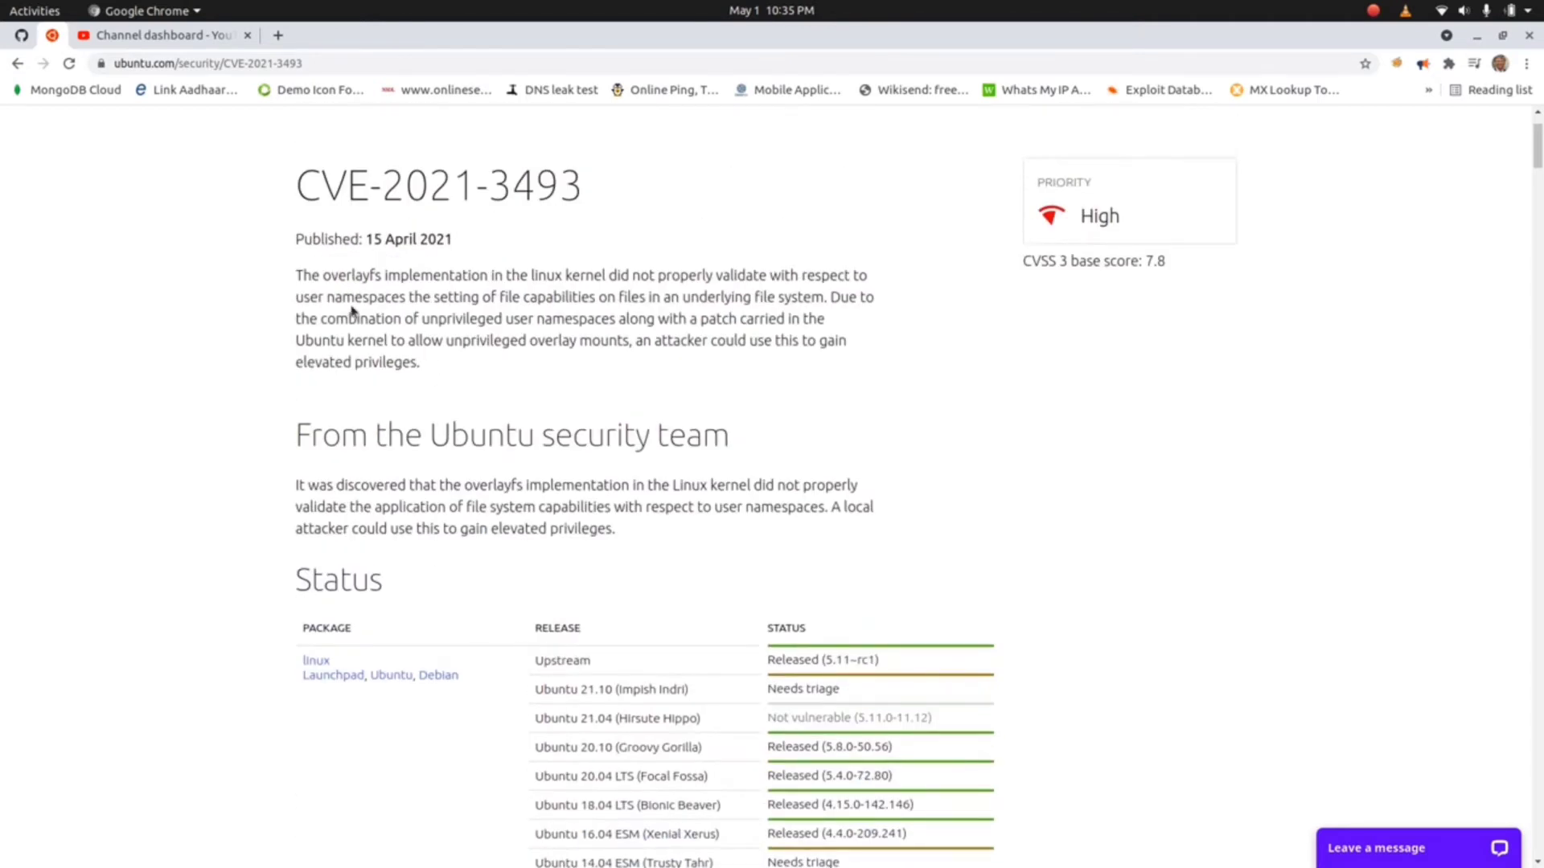
pyautogui.doubleClick(438, 185)
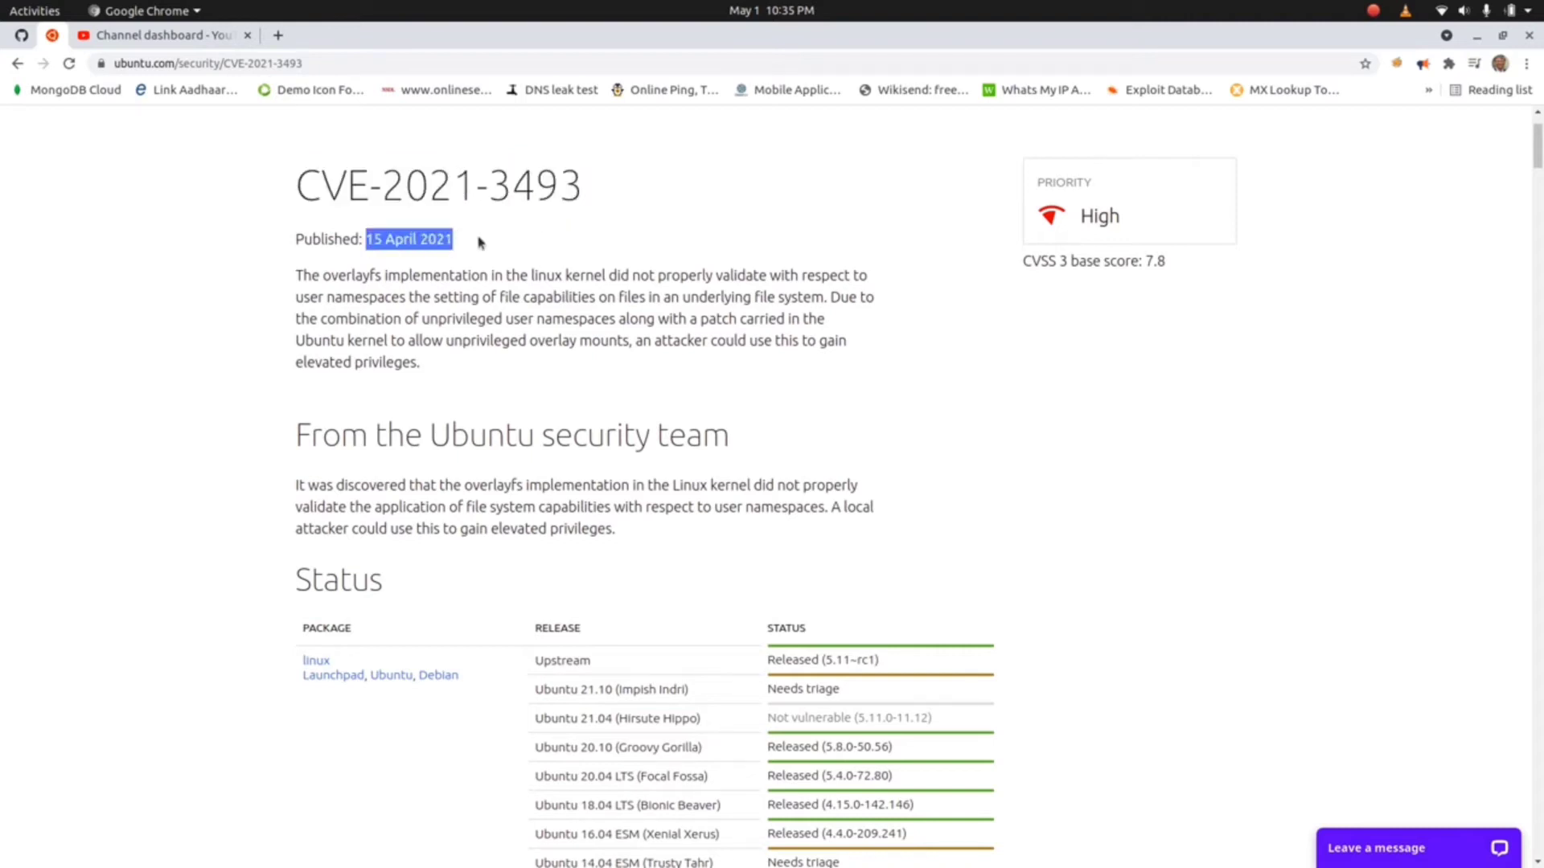
pyautogui.moveTo(1012, 187)
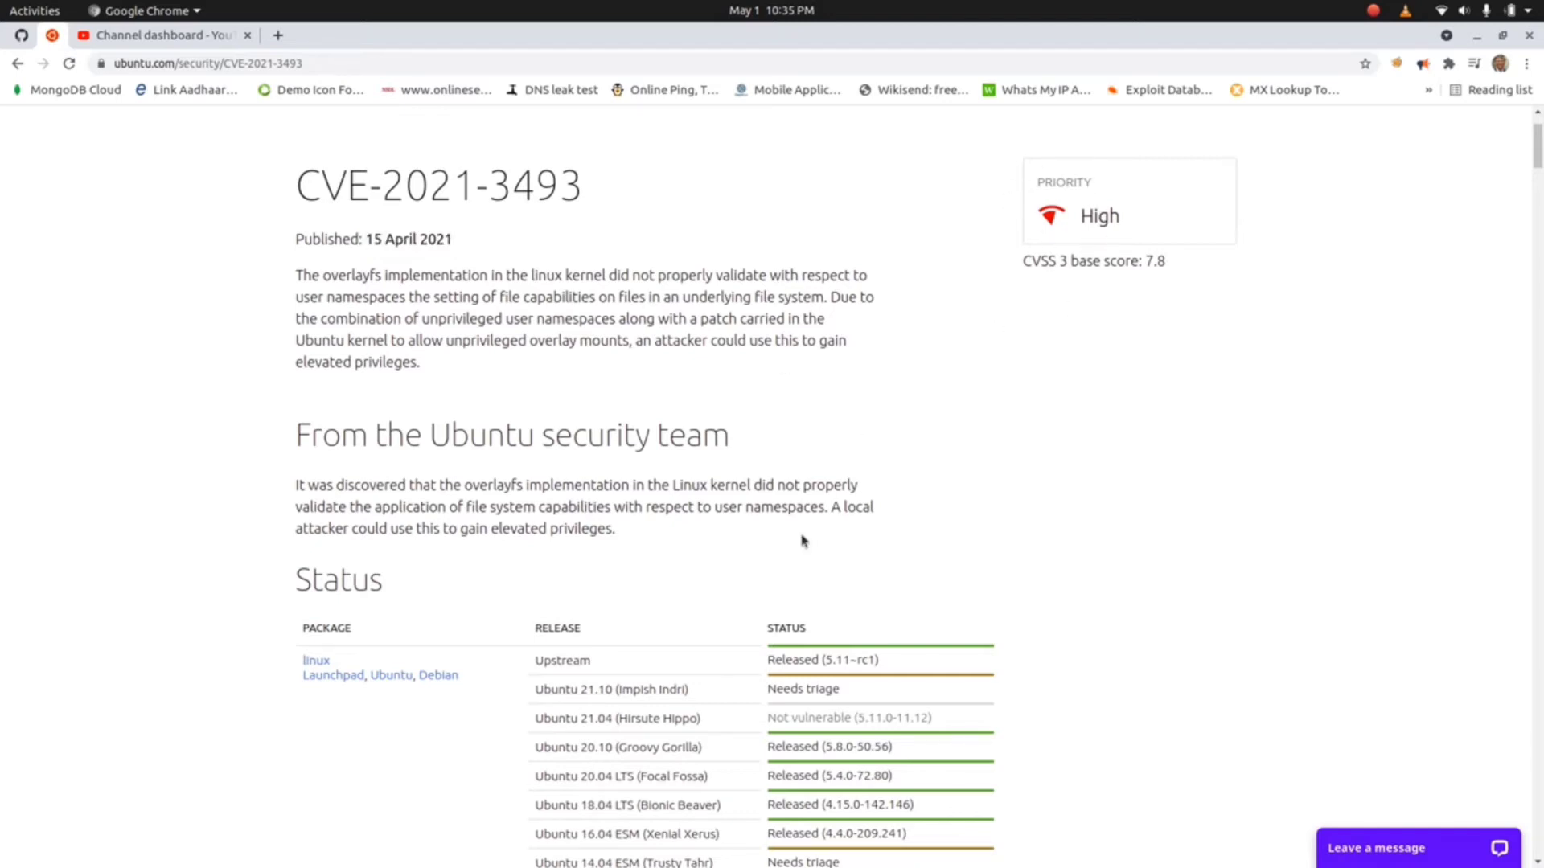
pyautogui.scroll(-3)
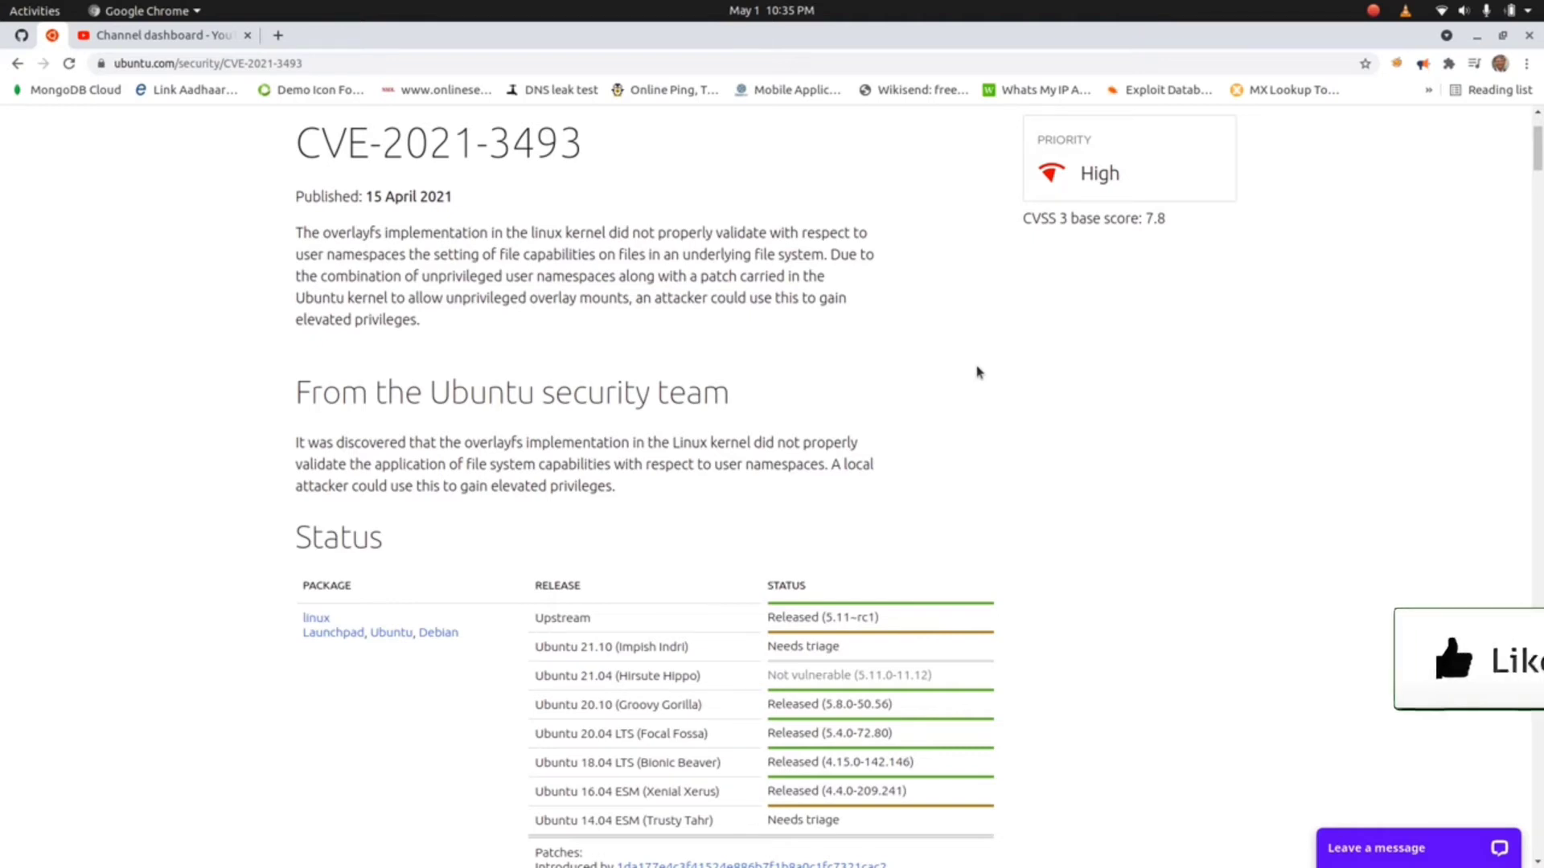
pyautogui.scroll(-3)
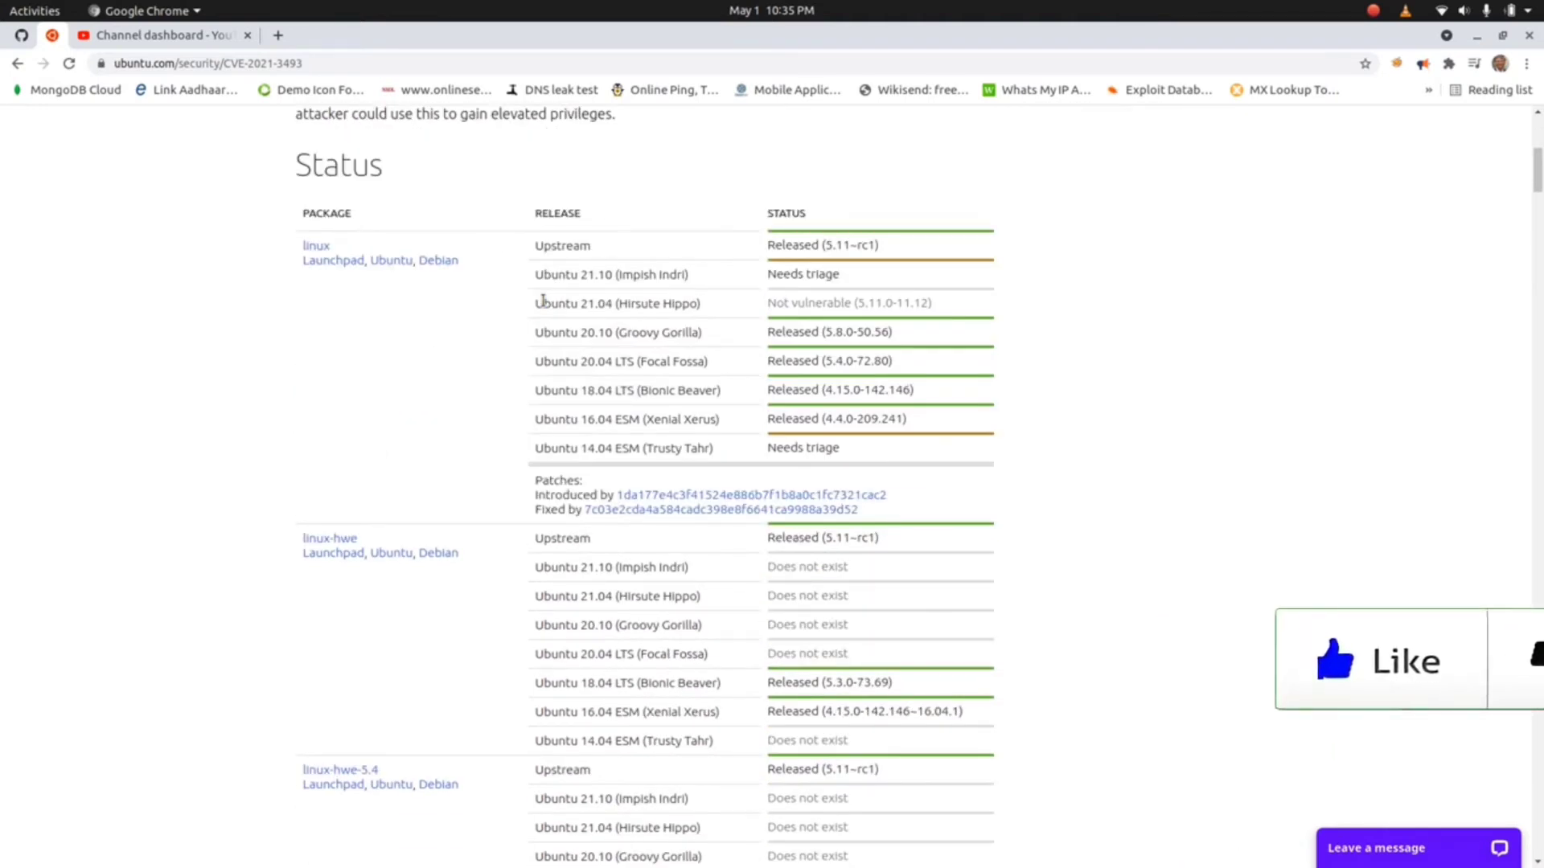
pyautogui.moveTo(534, 245); pyautogui.dragTo(841, 273)
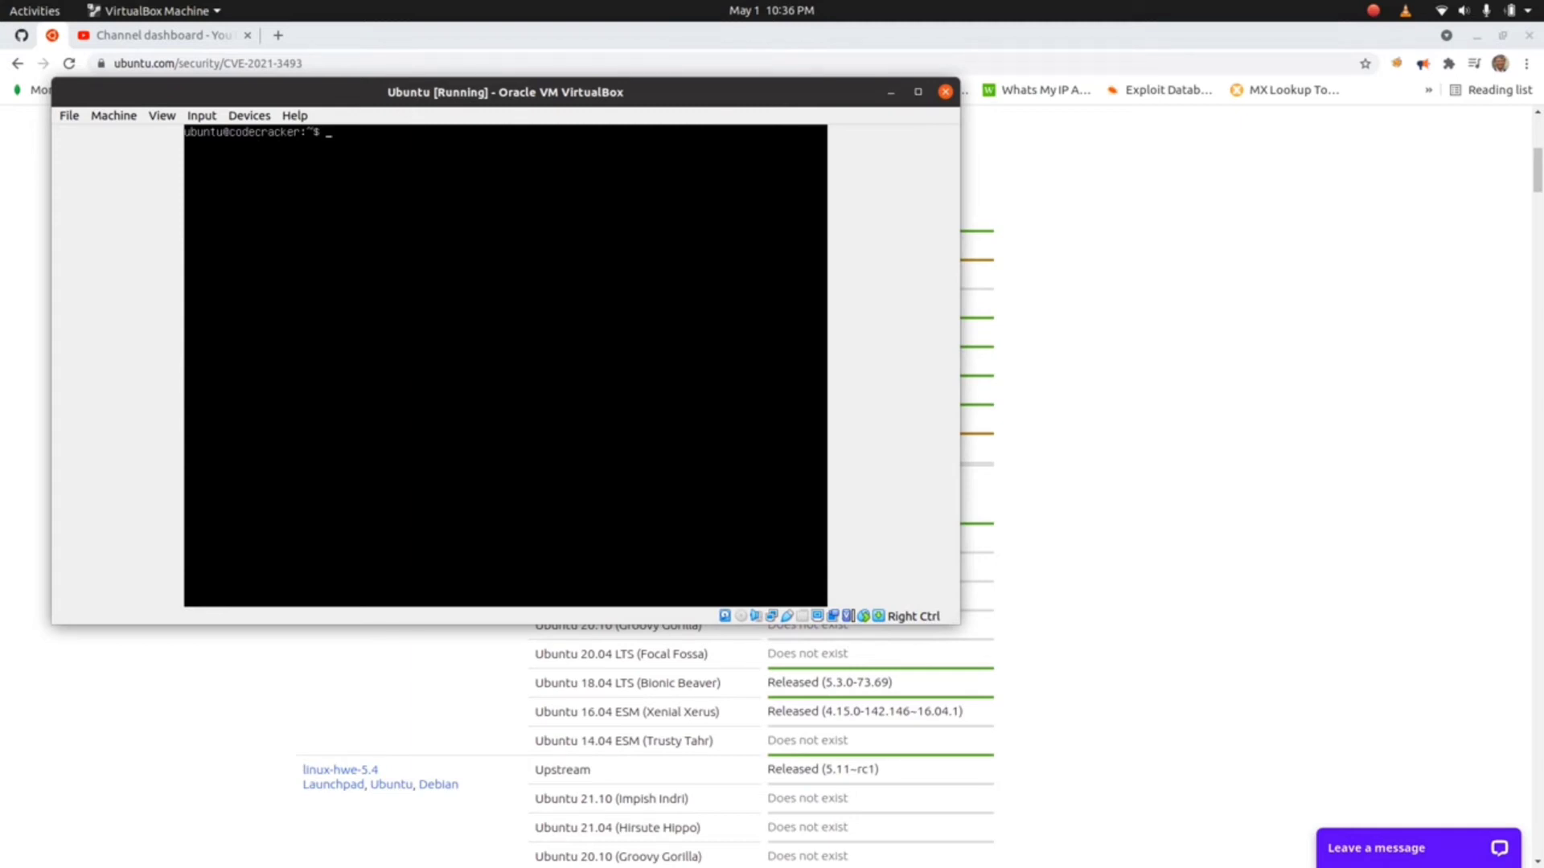
# - Run ifconfig and cat /etc/os-release in the VM console to show network and Ubuntu 18.04.4 details
pyautogui.write('ifconfig')
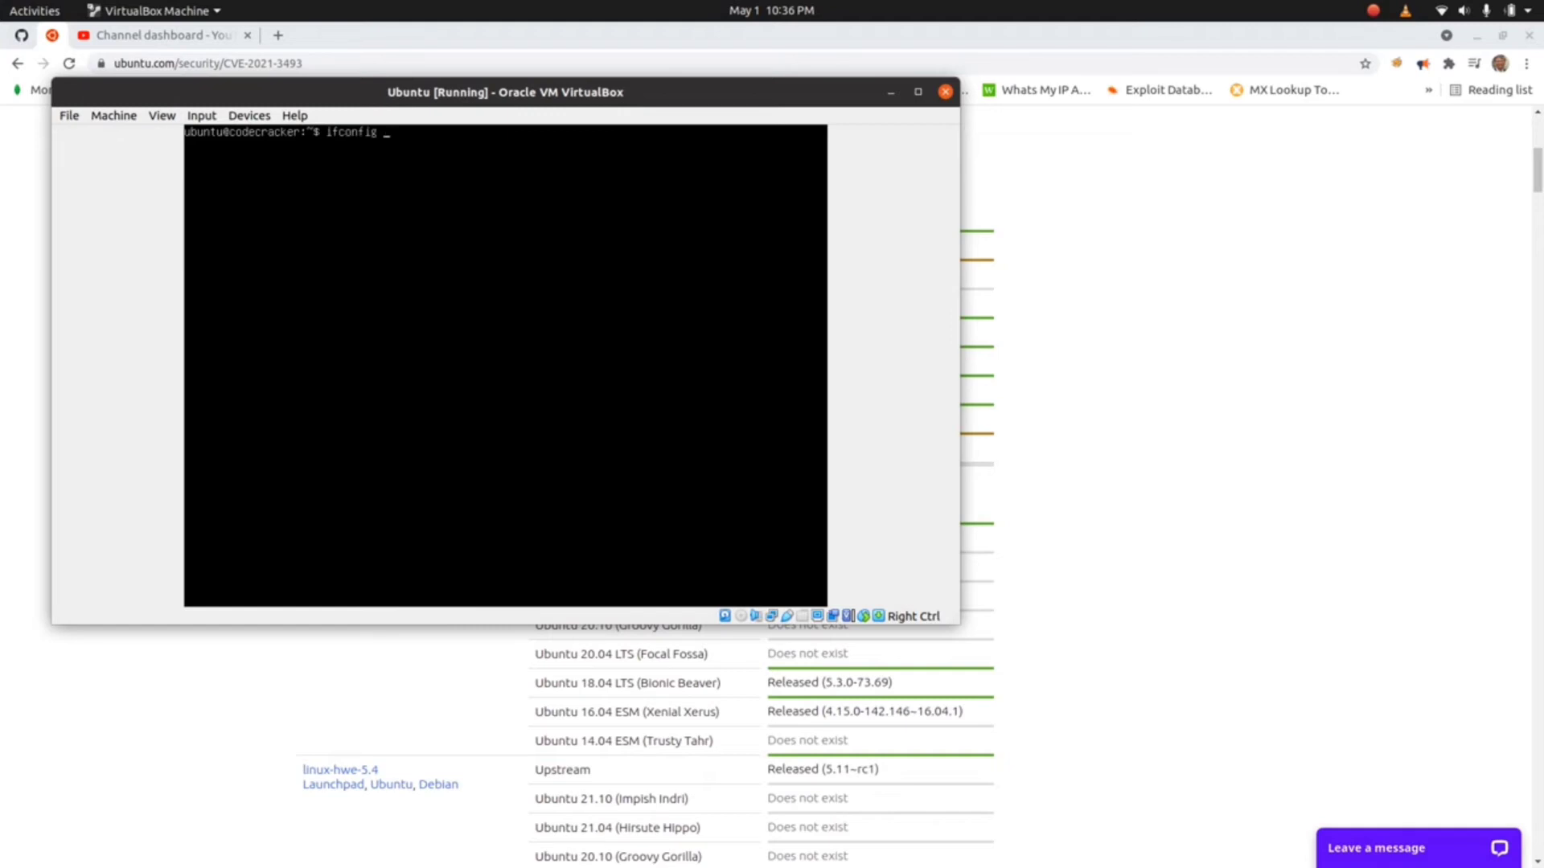
pyautogui.press('Return')
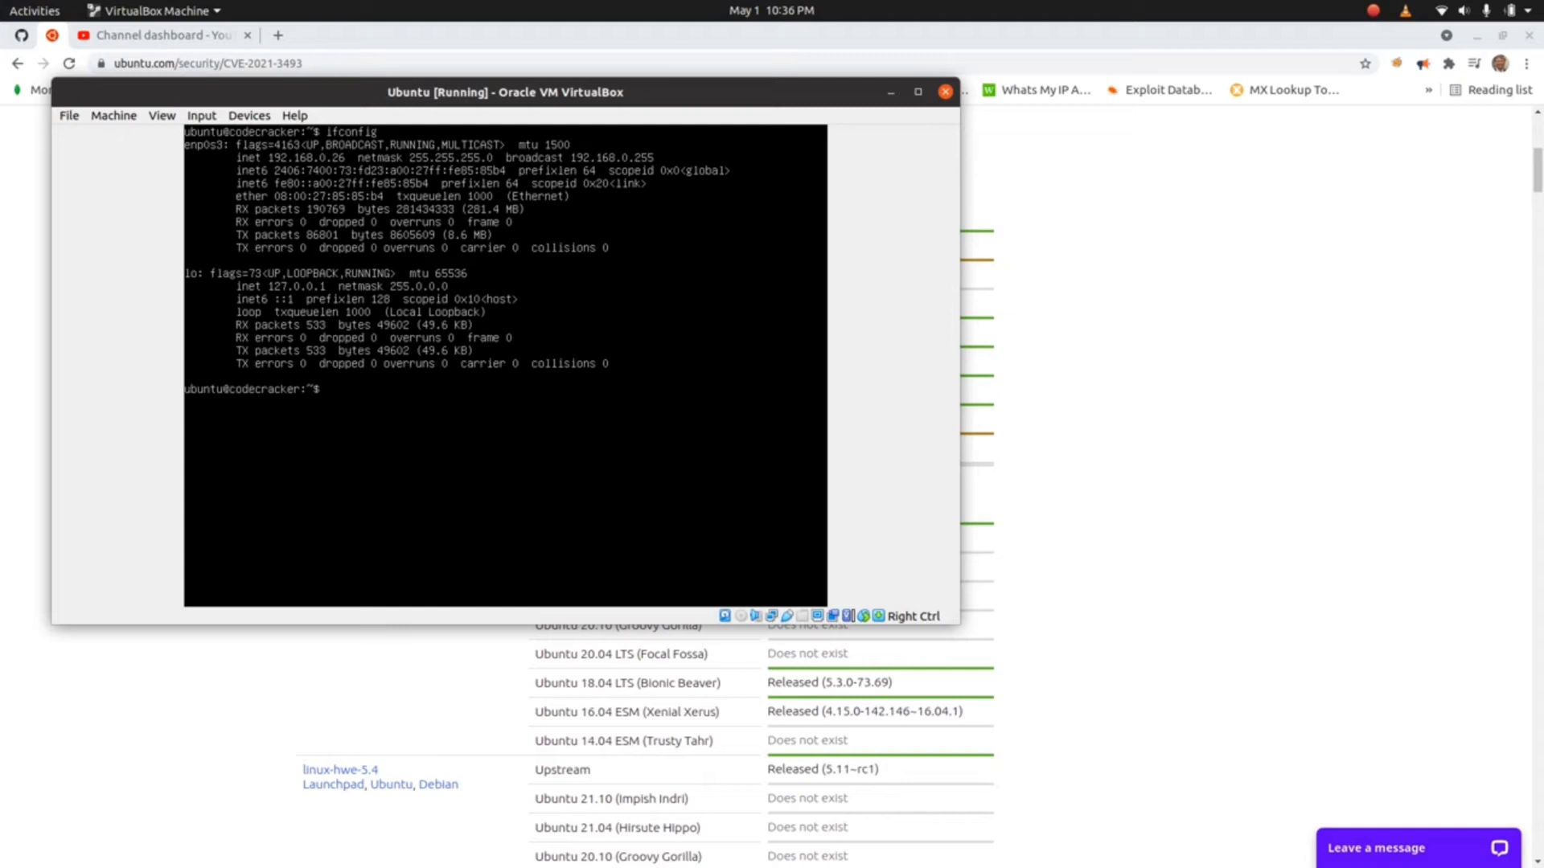
pyautogui.write('cat')
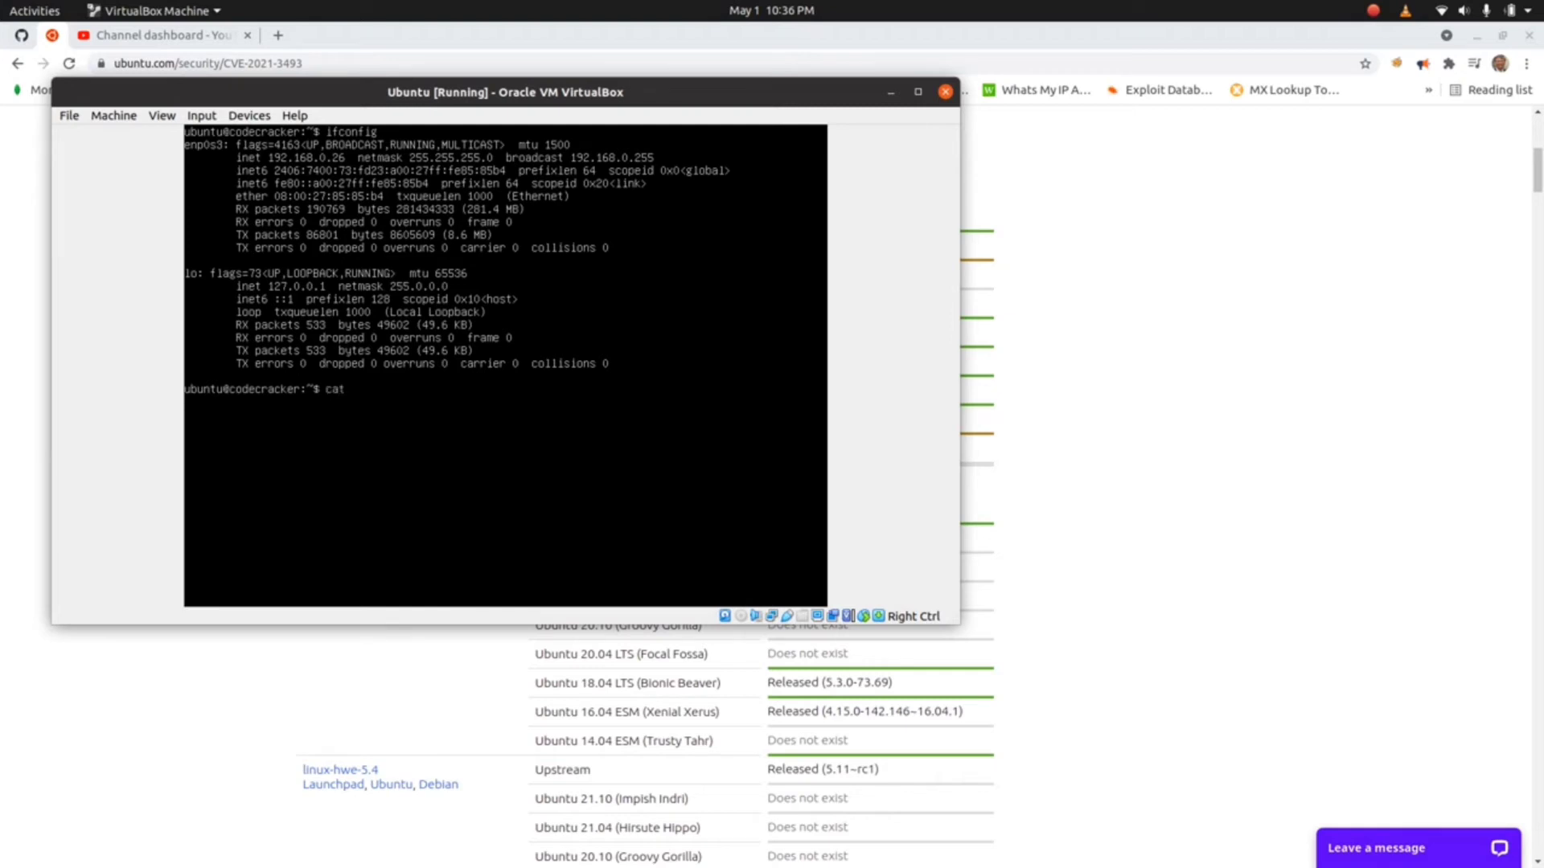
pyautogui.write('/etc/')
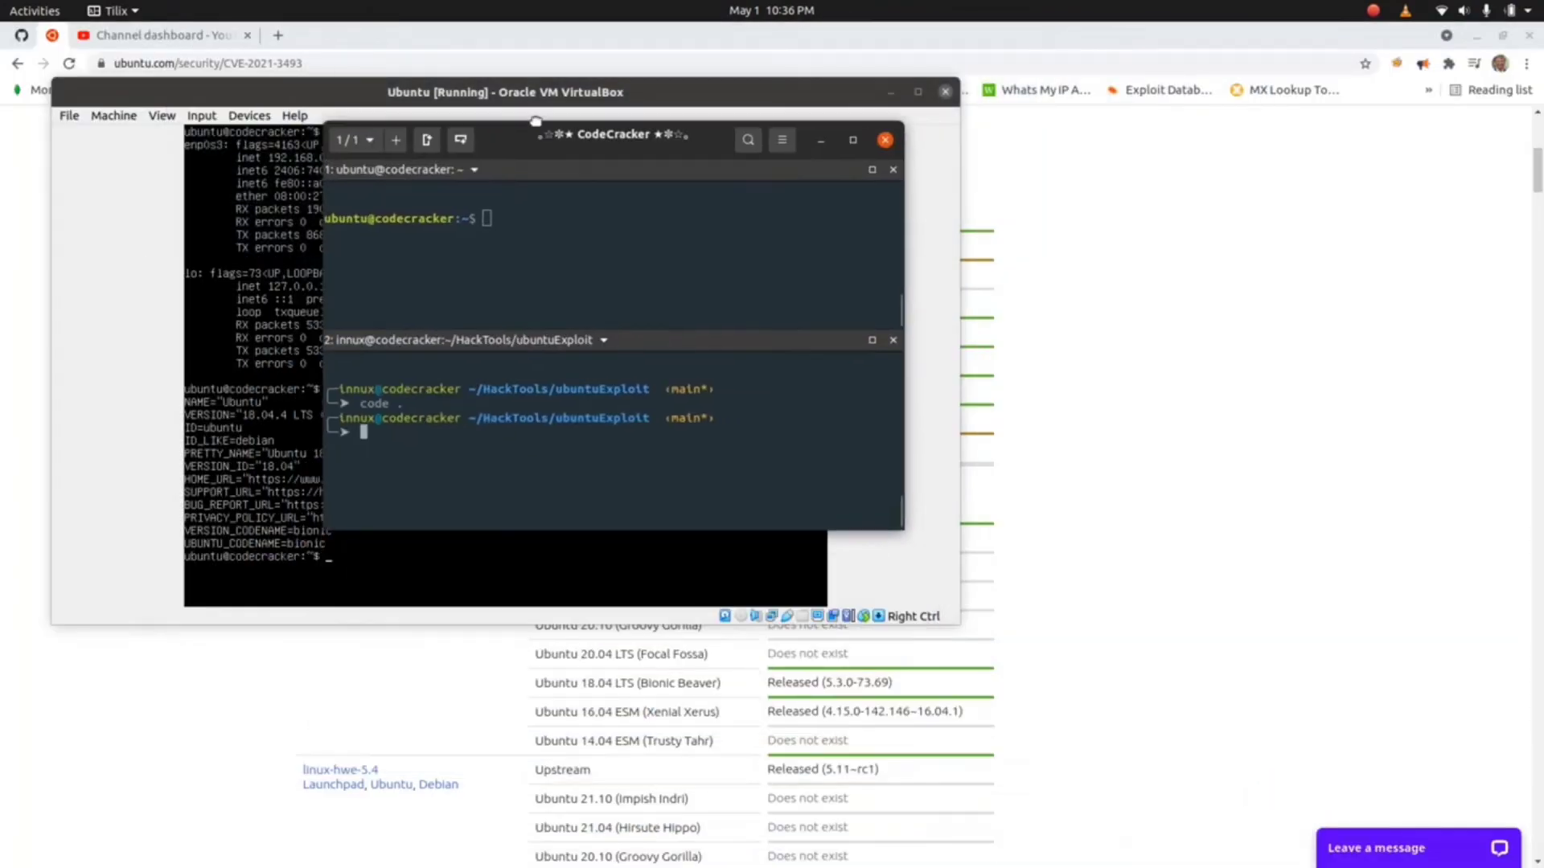
# - Maximize Tilix and run ifconfig and cat /etc/os-release in the top pane, confirming IP 192.168.0.26
pyautogui.click(853, 140)
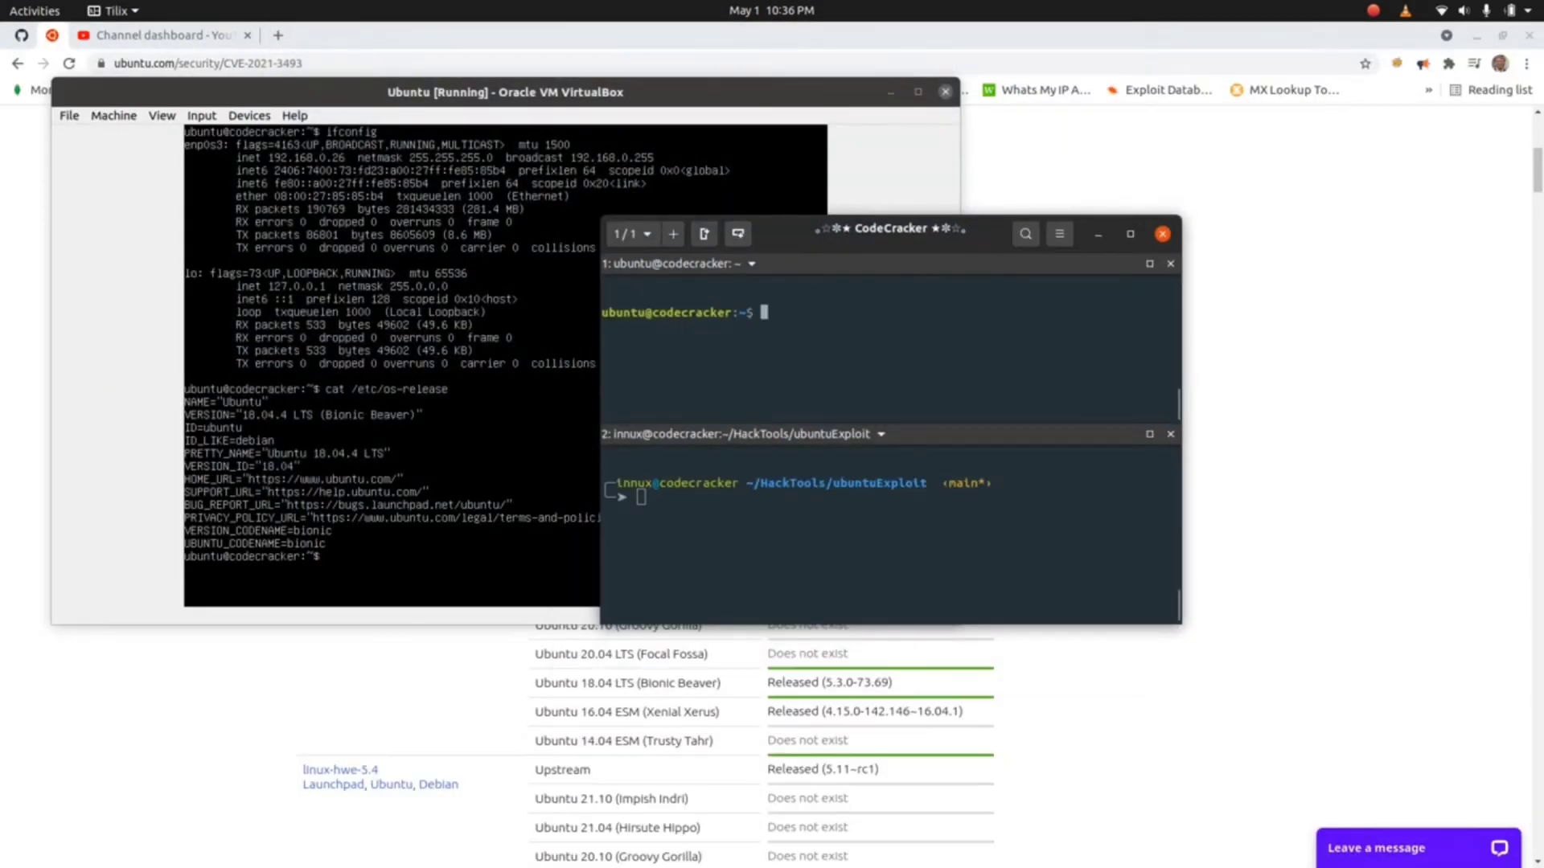
pyautogui.click(1129, 234)
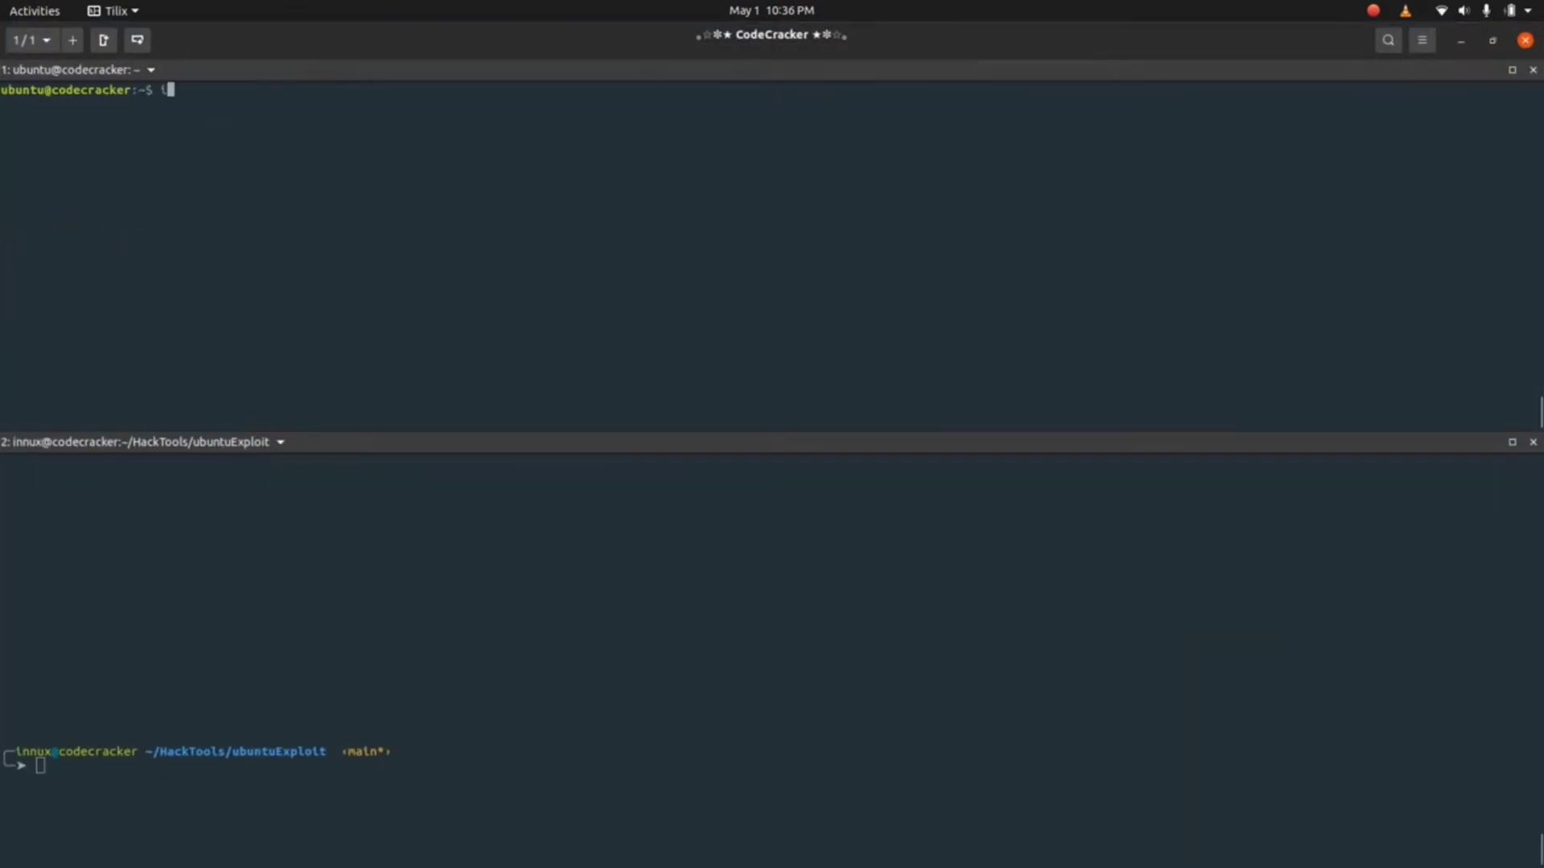
pyautogui.write('ifconfig')
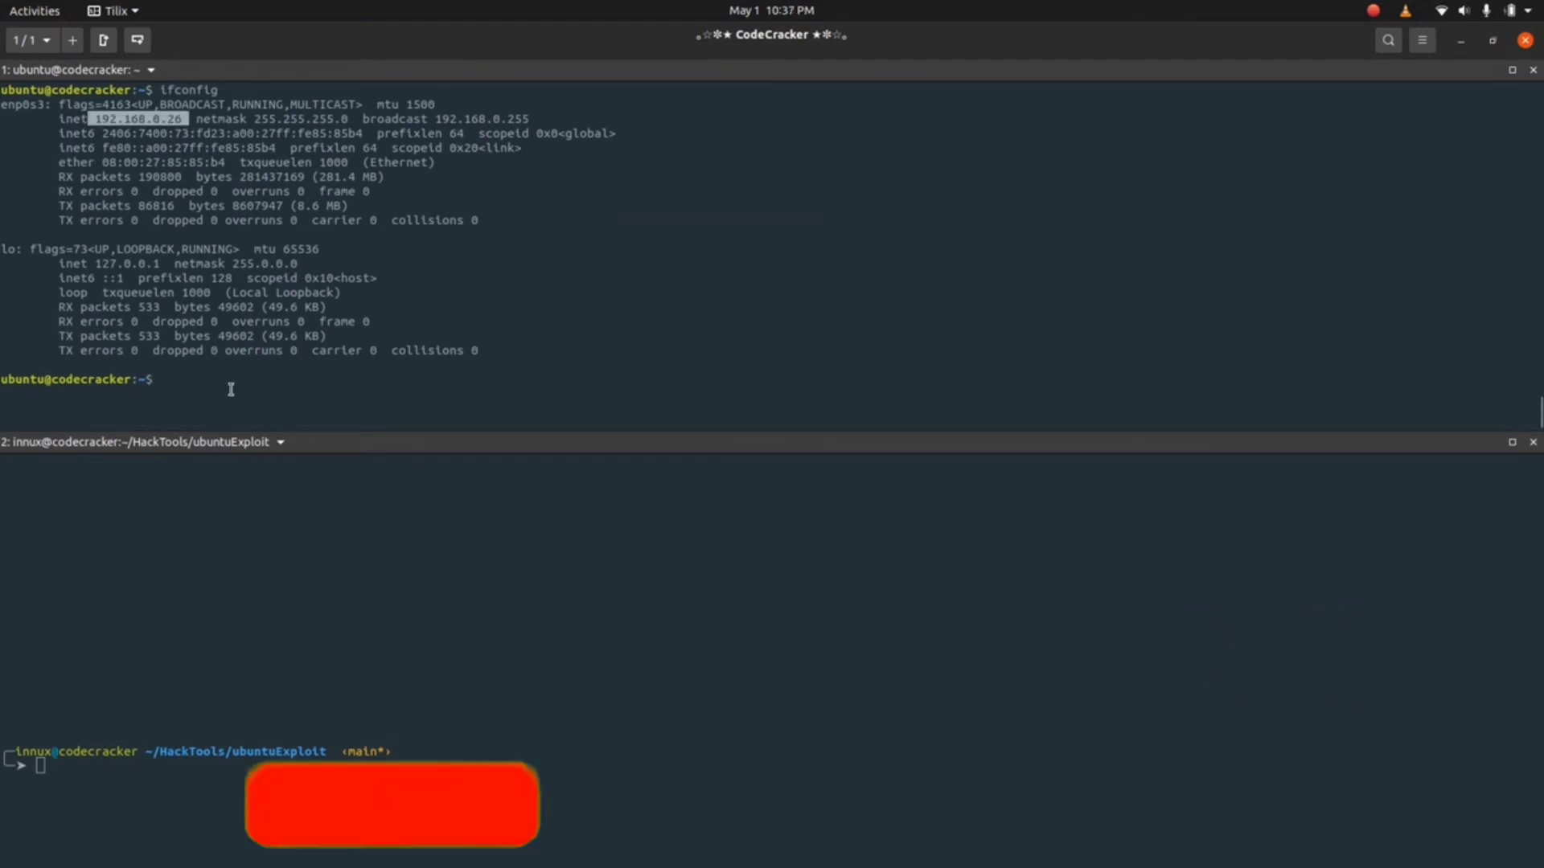
pyautogui.write('cat /etc/')
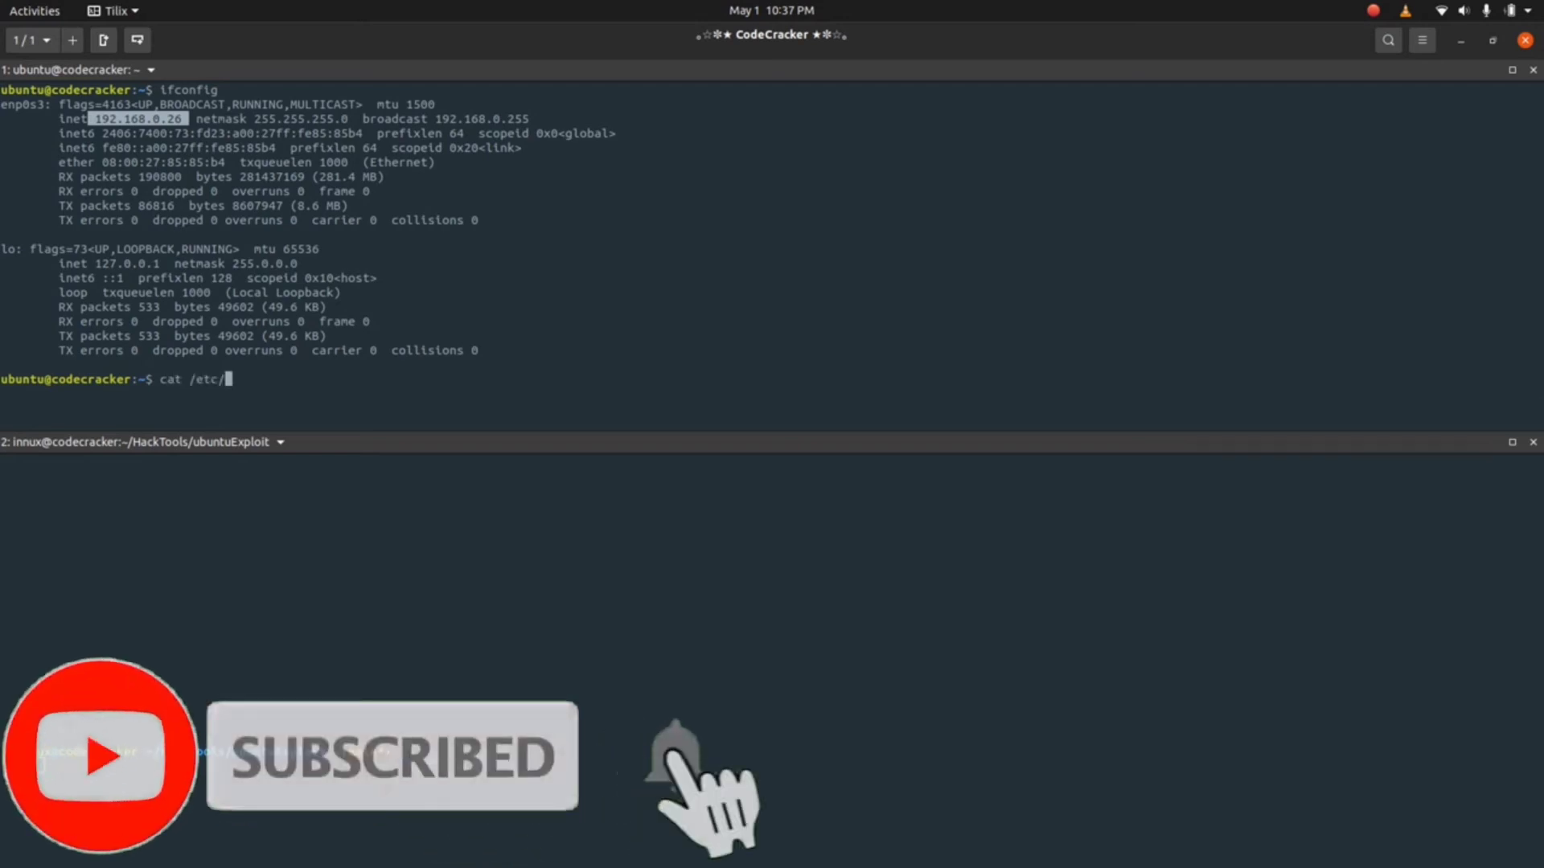
pyautogui.write('os-release')
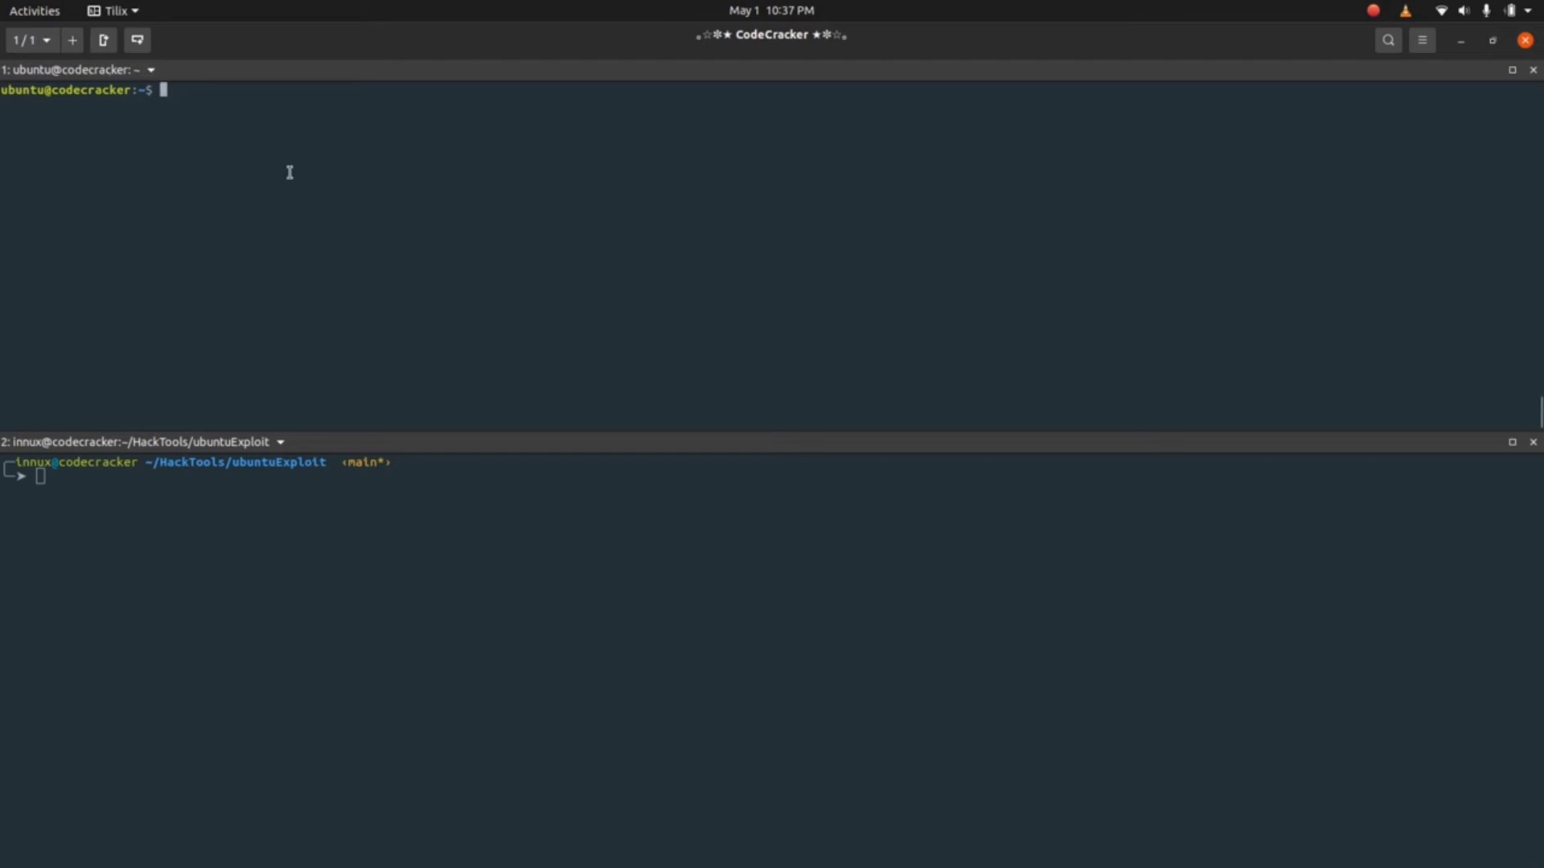
pyautogui.moveTo(185, 187)
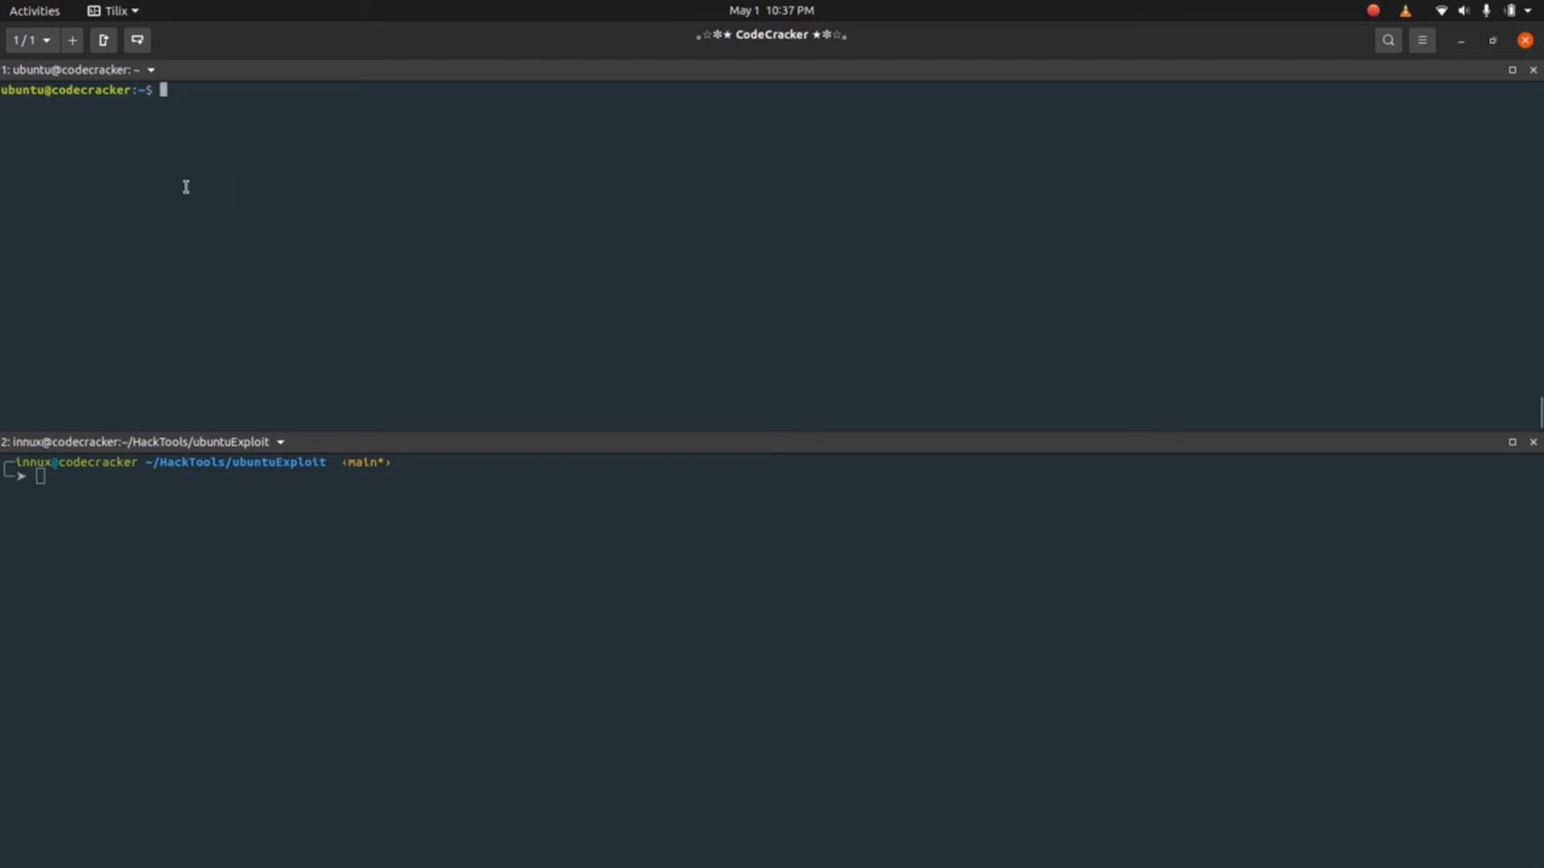
pyautogui.moveTo(211, 225)
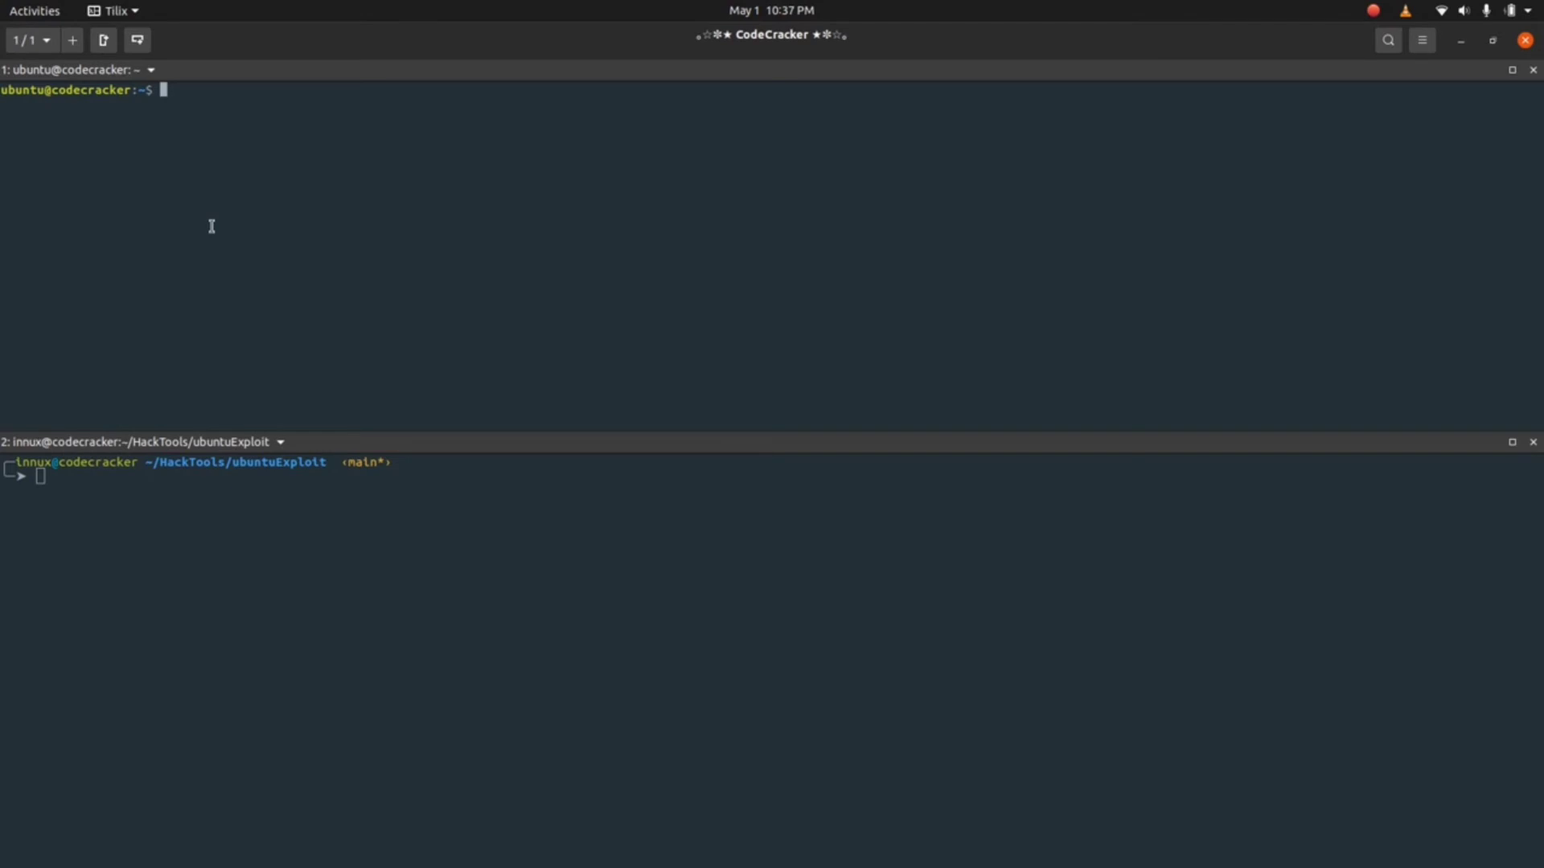
# - Edit /etc/hosts with sudo nano, hit Permission denied on save, and discard the changes
pyautogui.write('sudo nano /etc/')
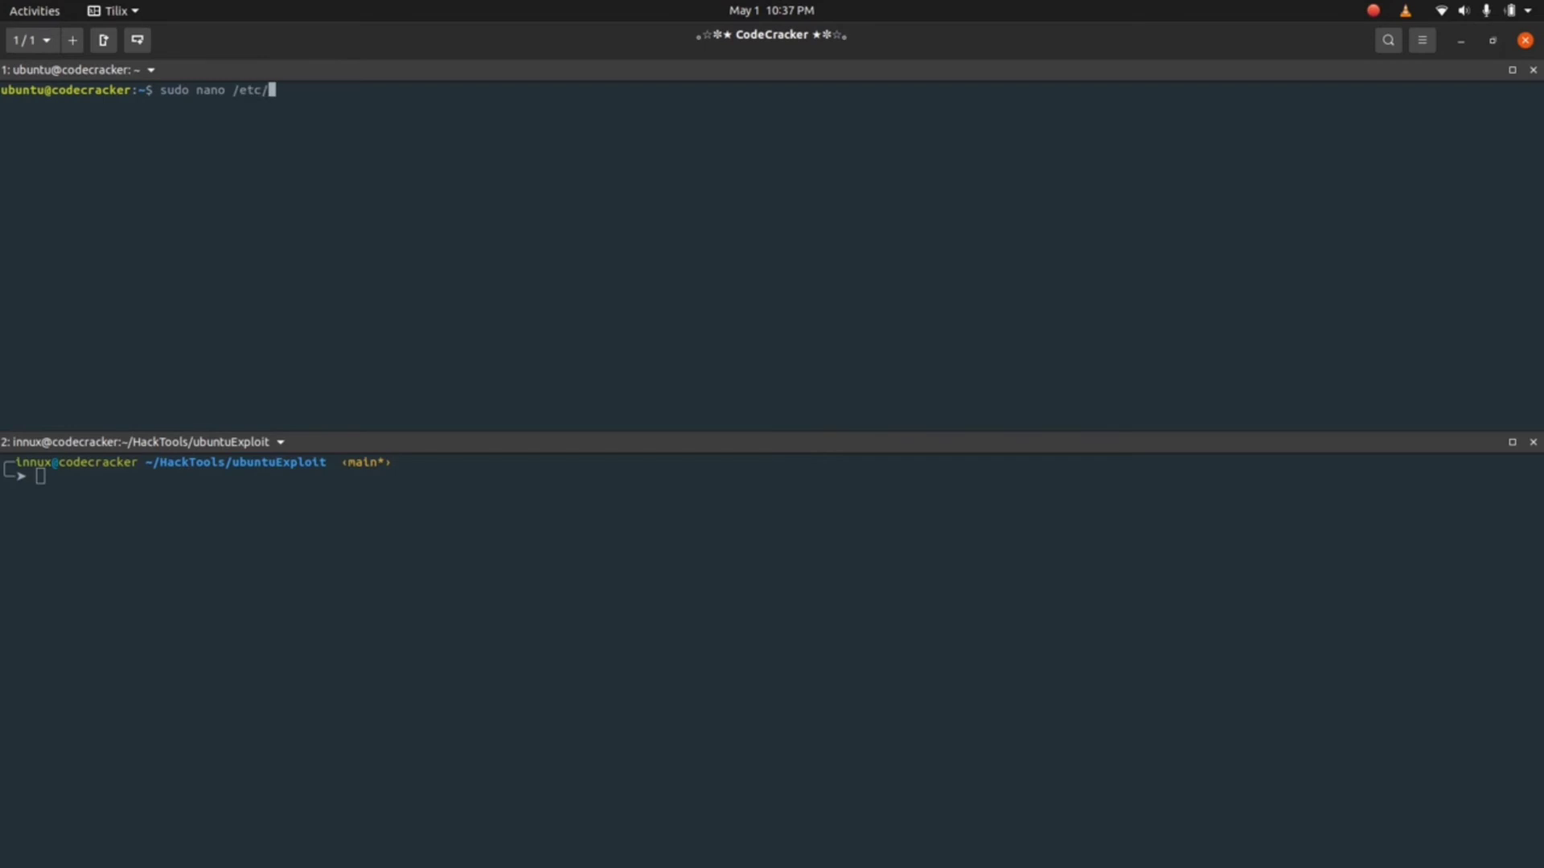
pyautogui.write('hosts')
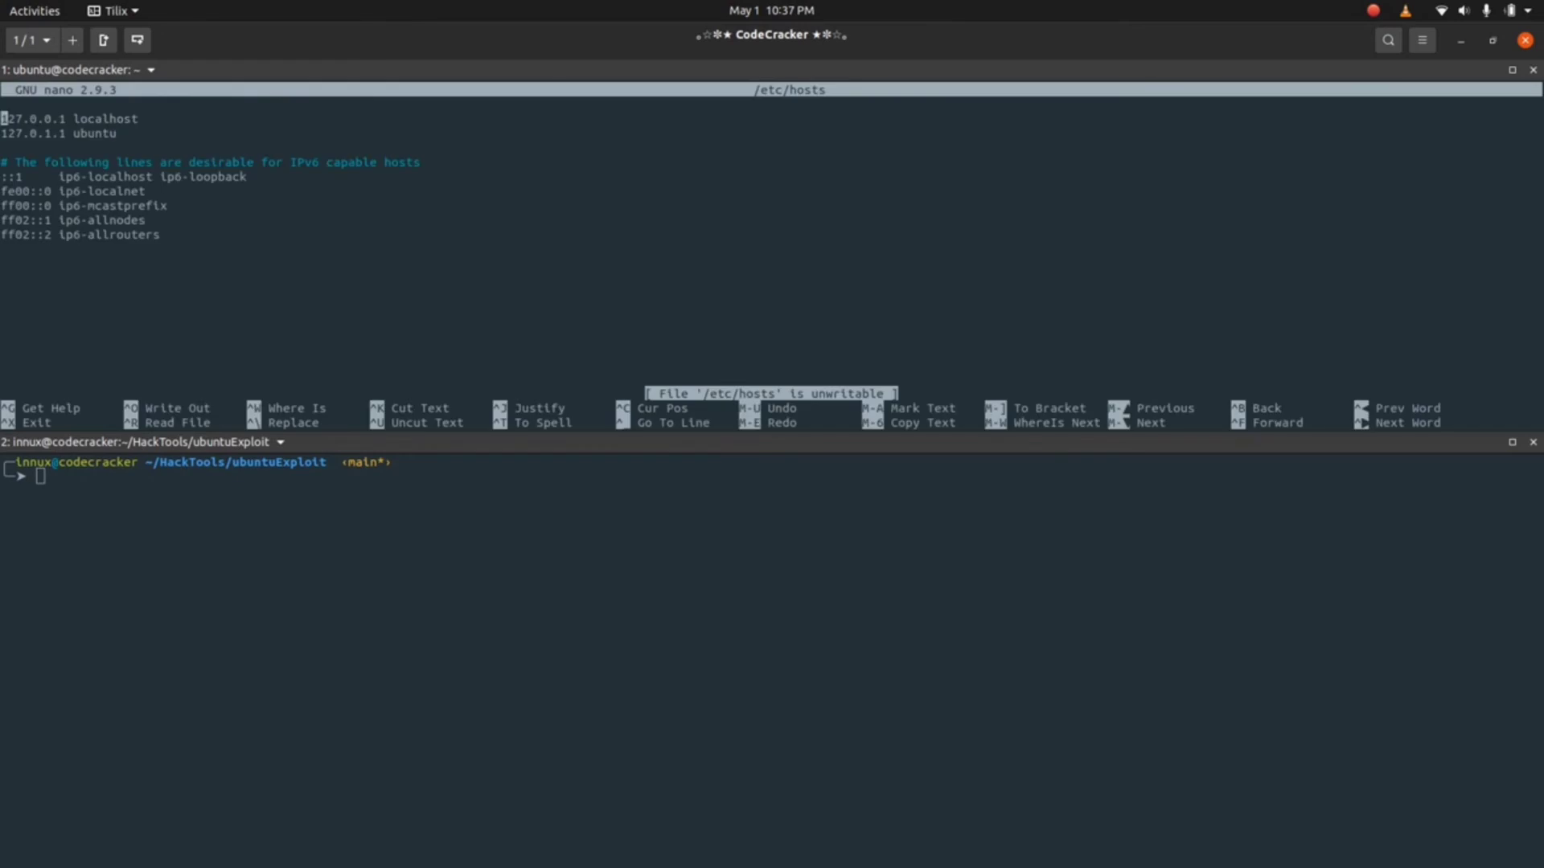
pyautogui.press('ctrl+o')
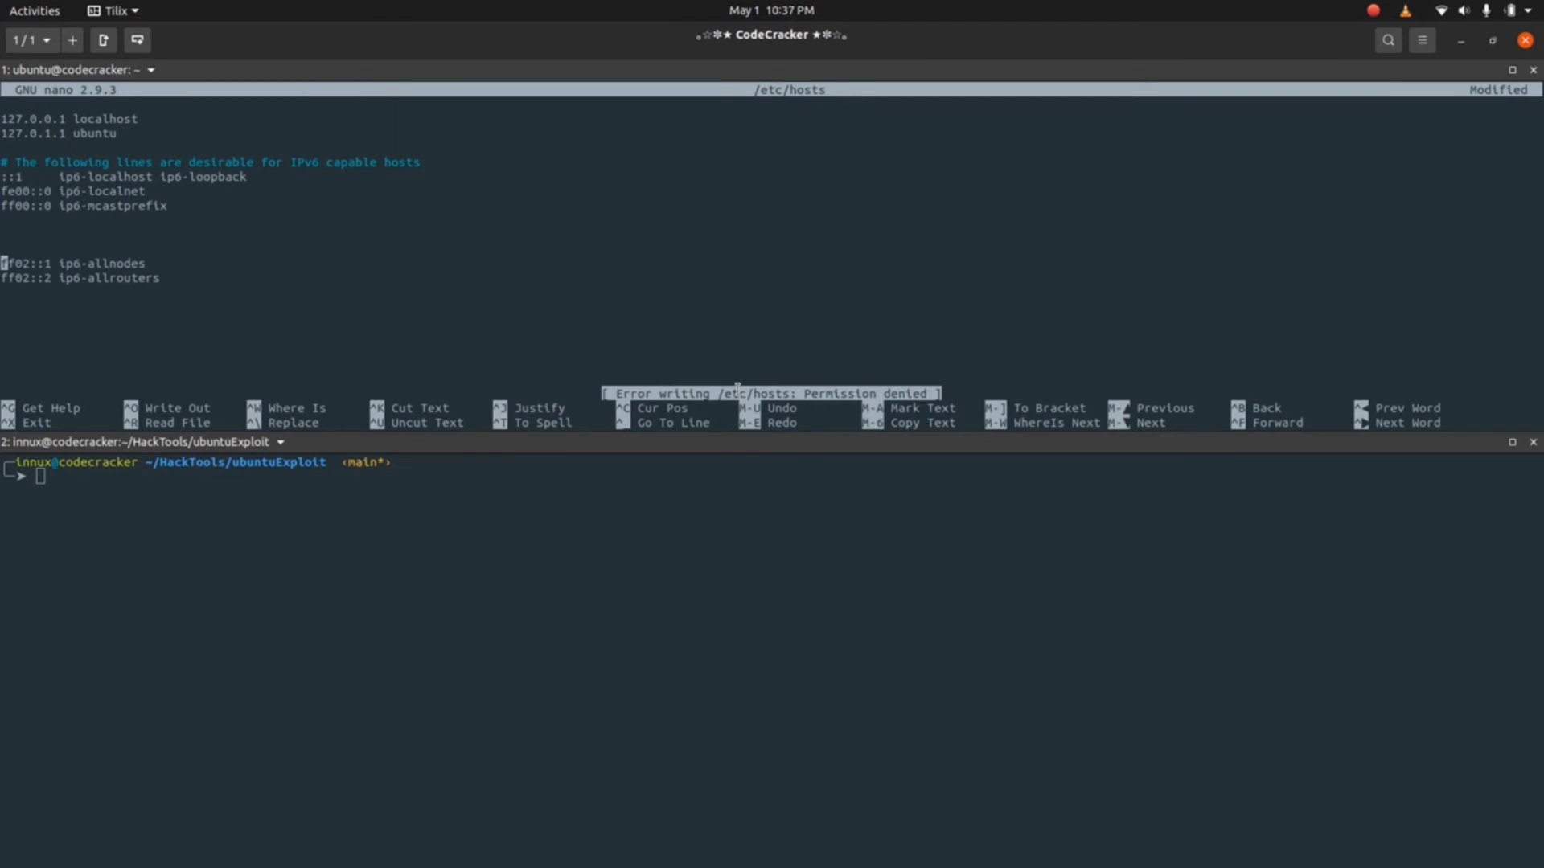
pyautogui.moveTo(919, 388)
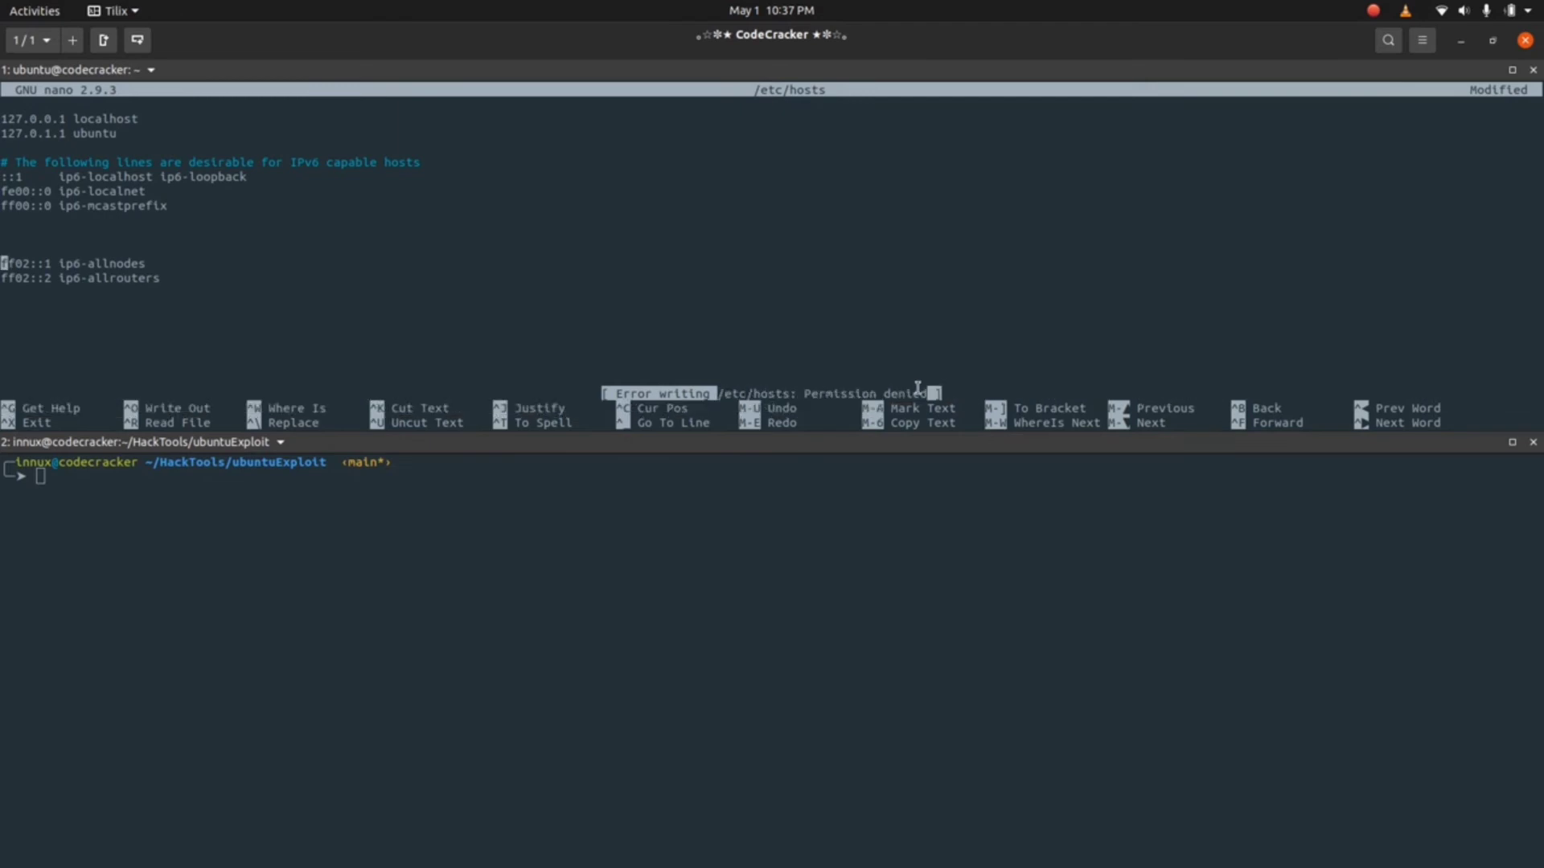
pyautogui.moveTo(913, 241)
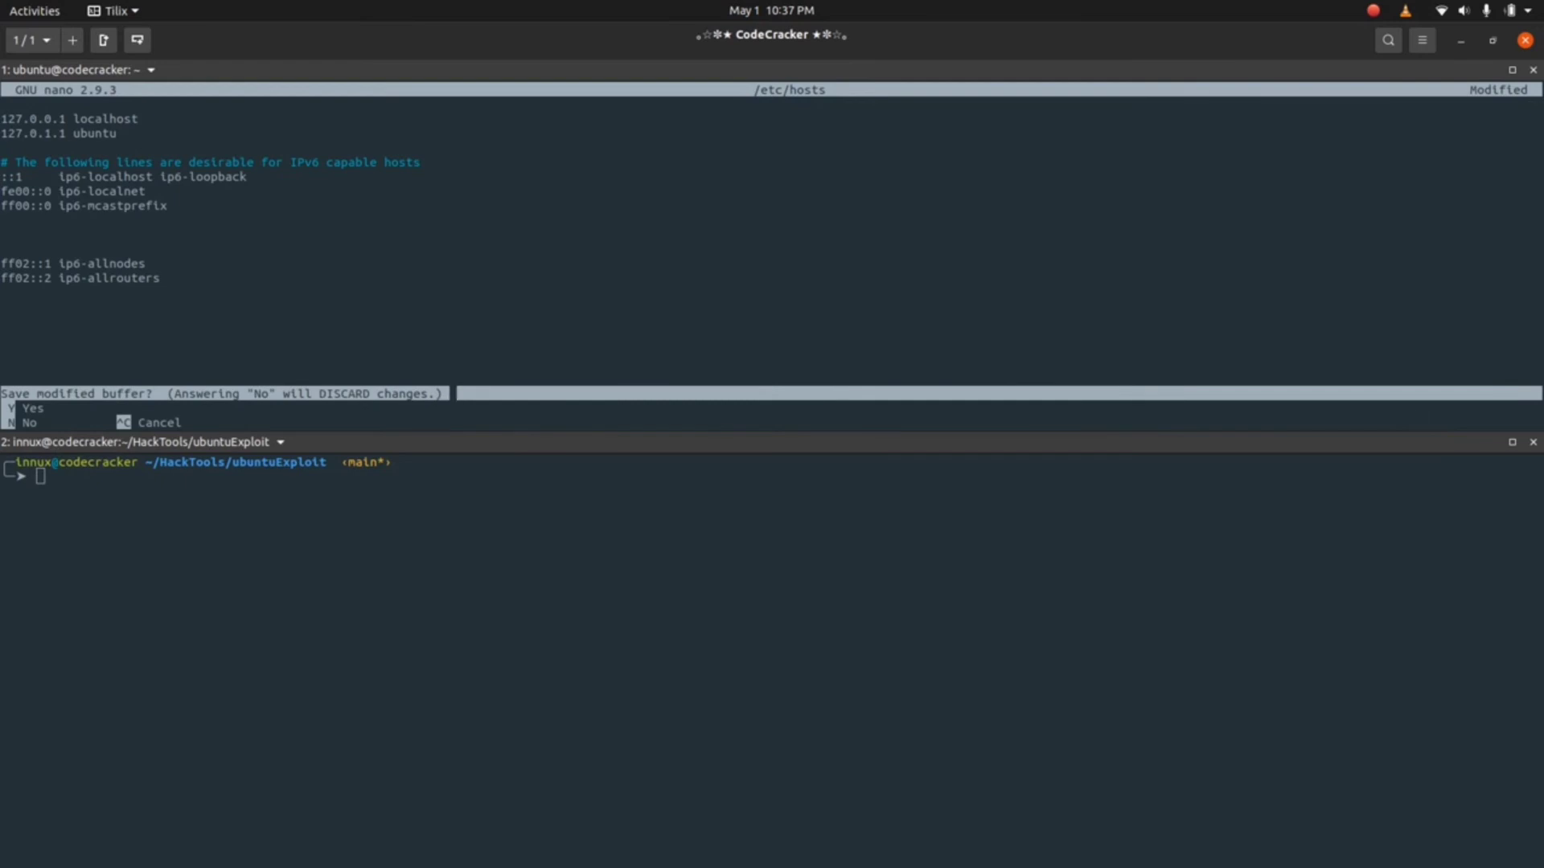
pyautogui.press('n')
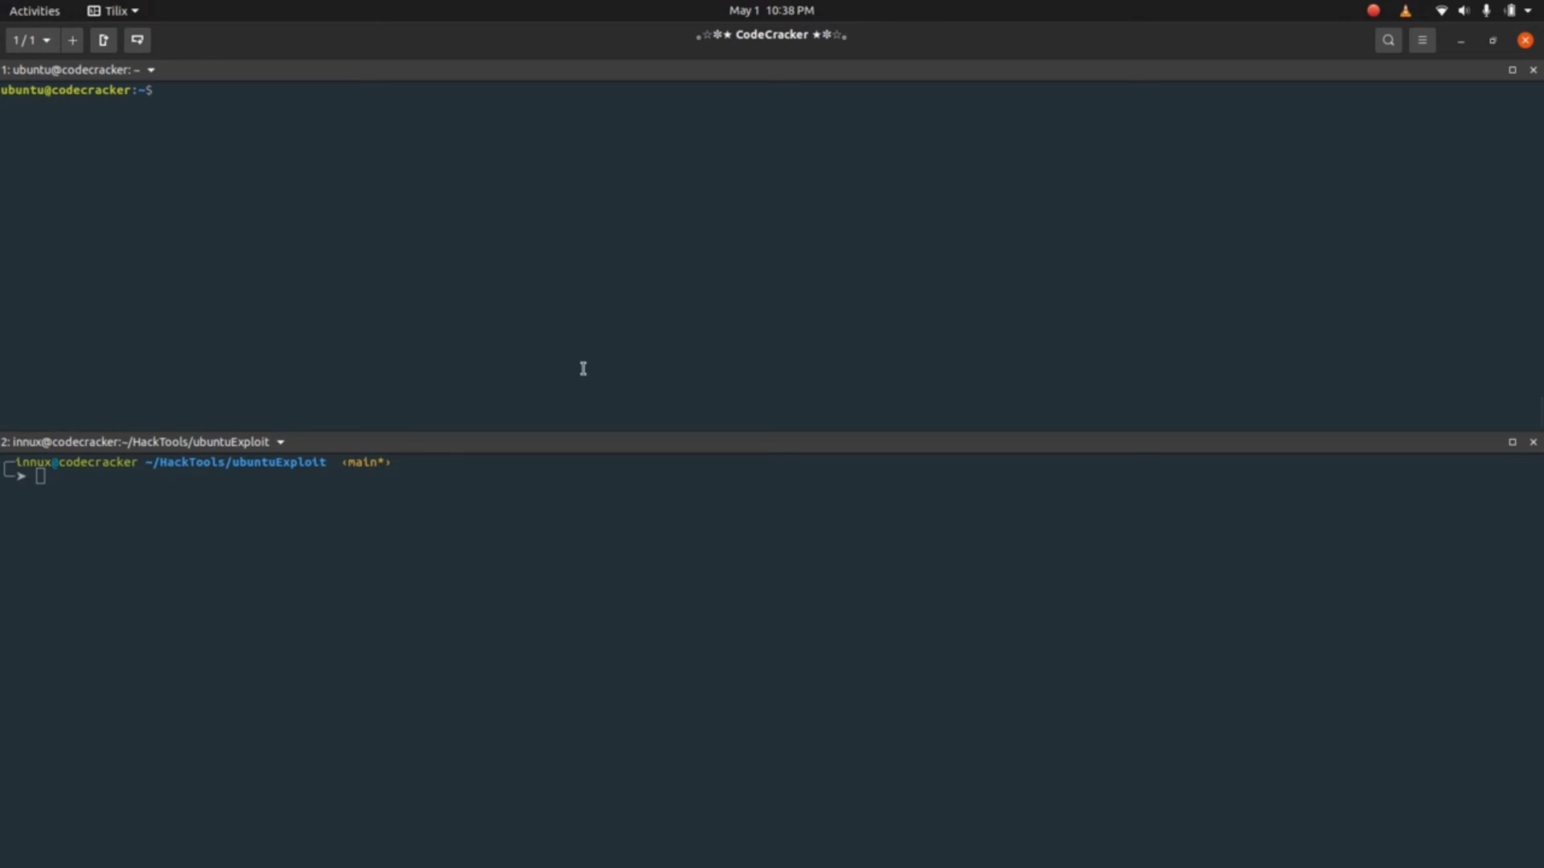
# - From the exploit folder check whoami shows ubuntu, run ./exploit, and confirm whoami now shows root
pyautogui.click(164, 90)
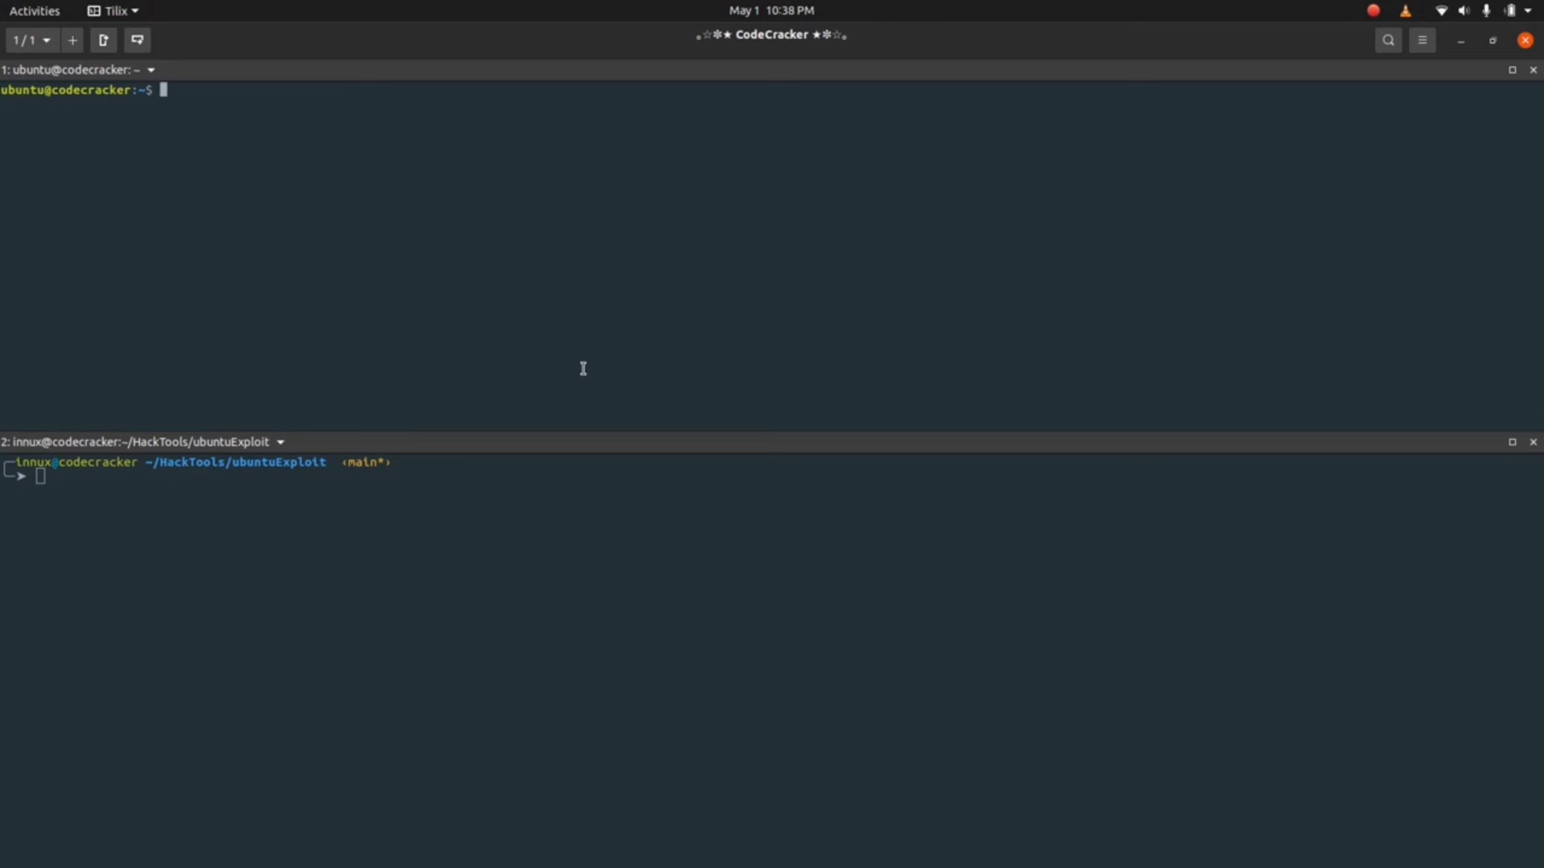
pyautogui.write('cd .')
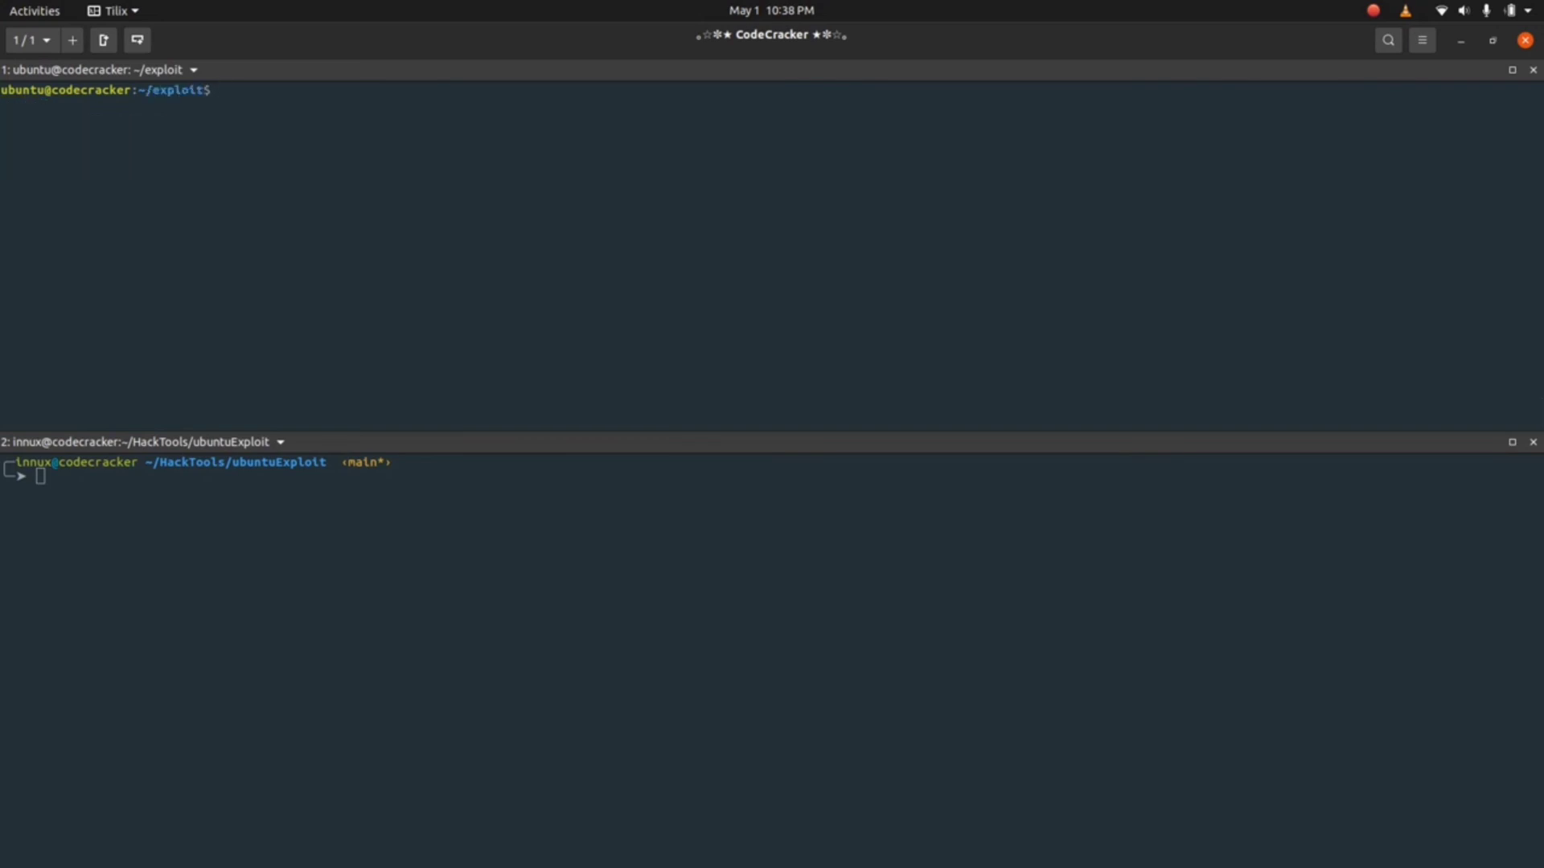
pyautogui.write('whoami')
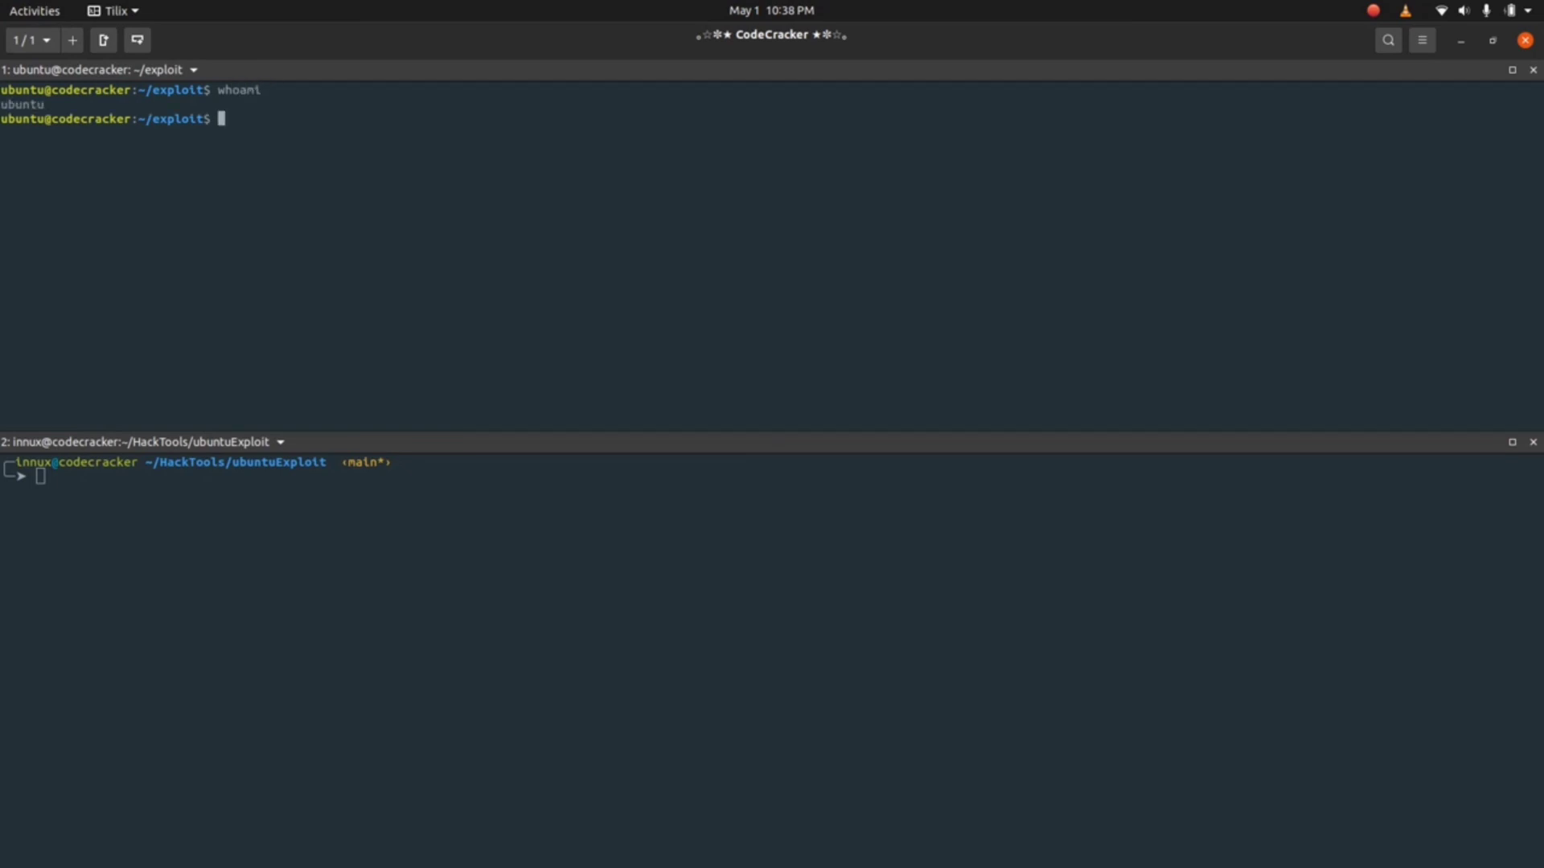
pyautogui.write('./exploit')
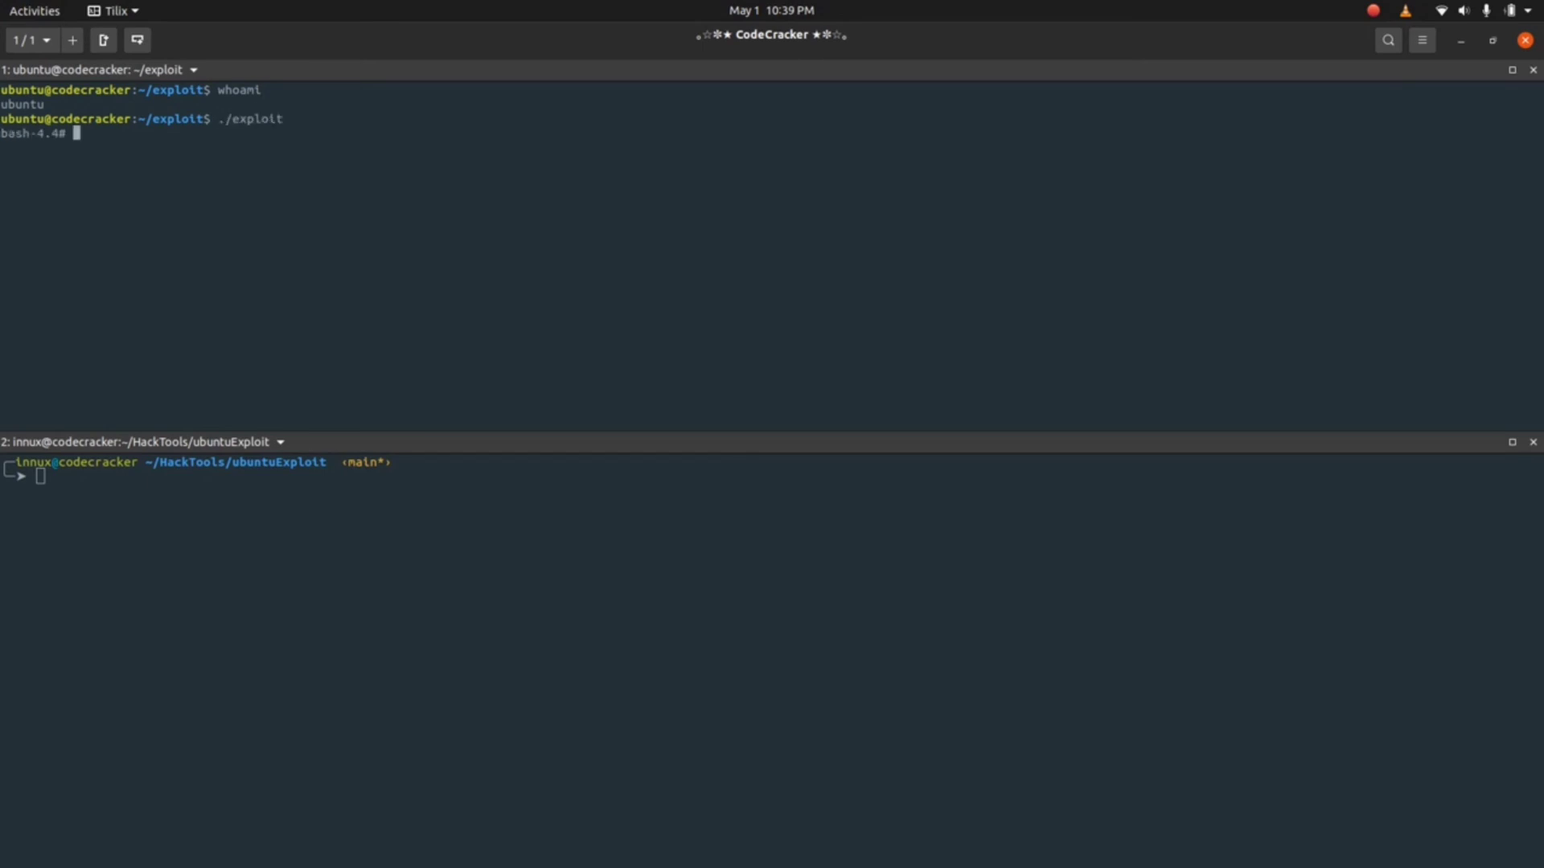
pyautogui.write('wh')
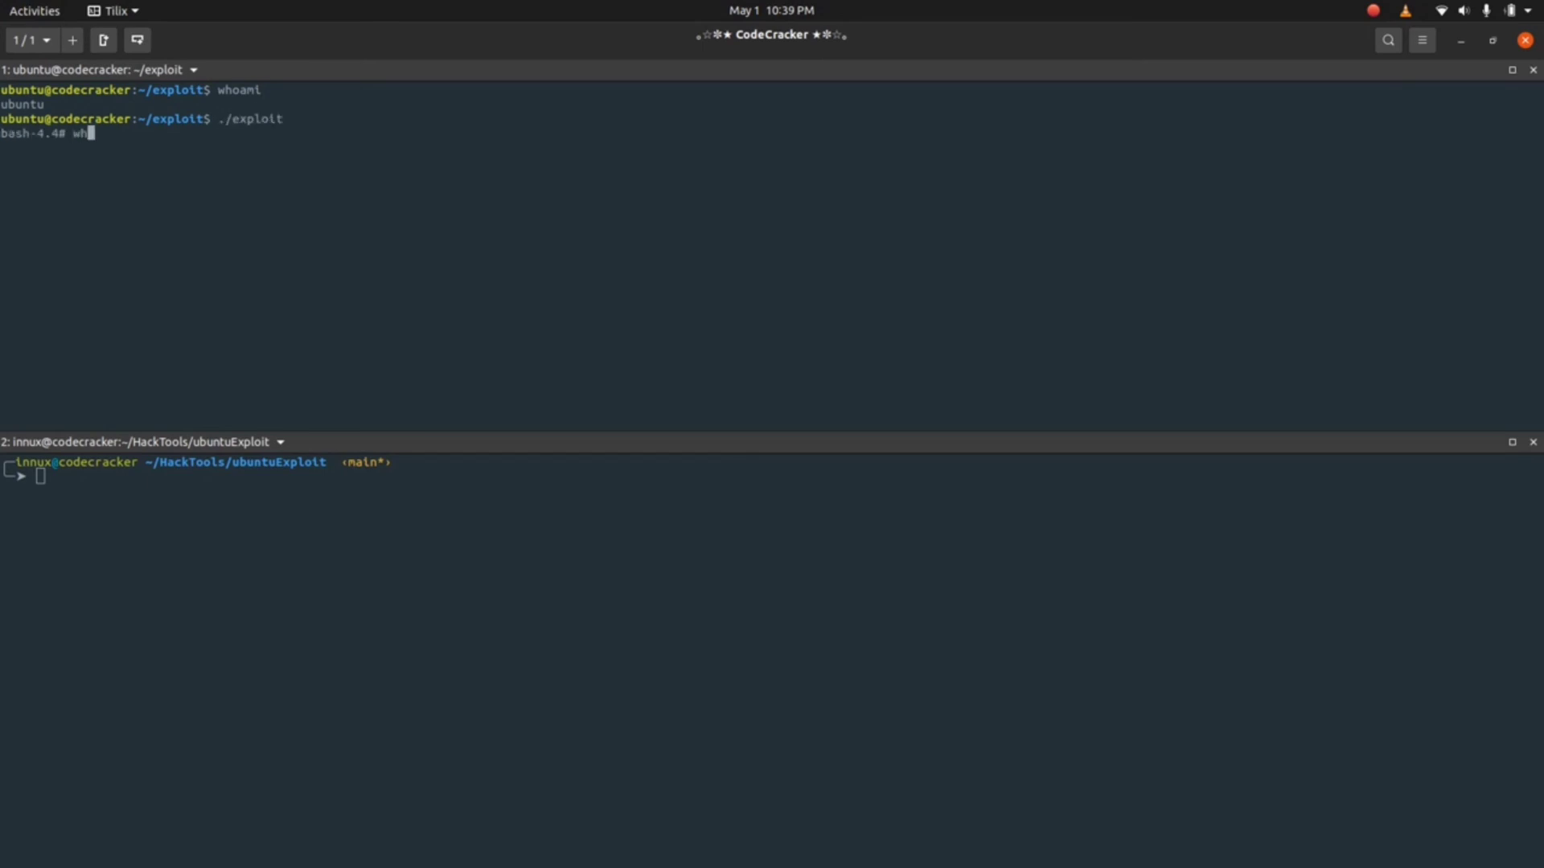
pyautogui.press('Return')
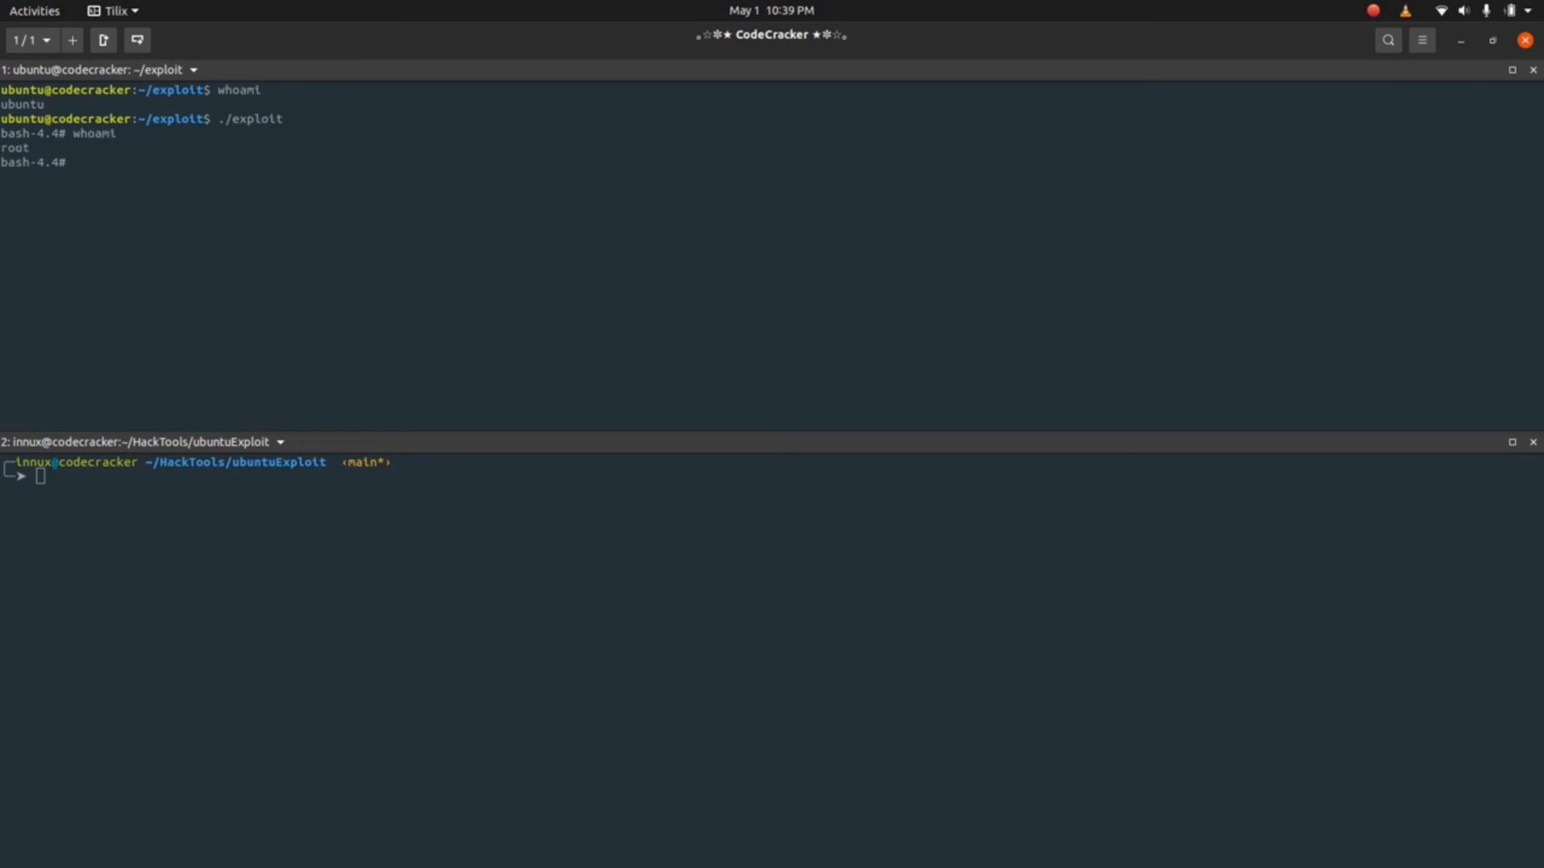
# - Try nano /etc/hosts from the root shell, then exit back to the ubuntu user
pyautogui.write('nano')
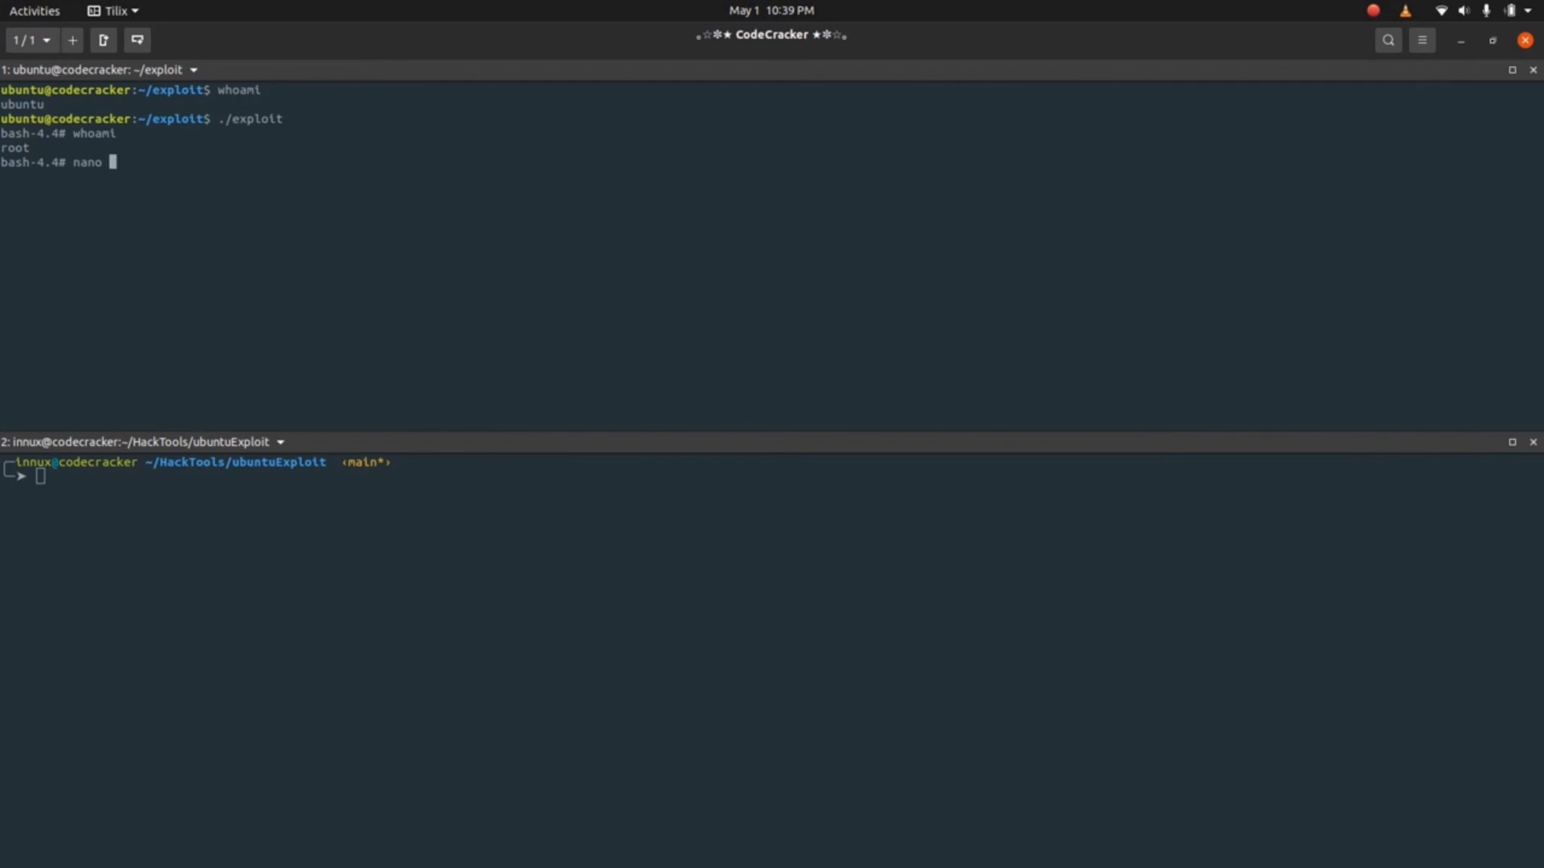
pyautogui.write('/etc/host')
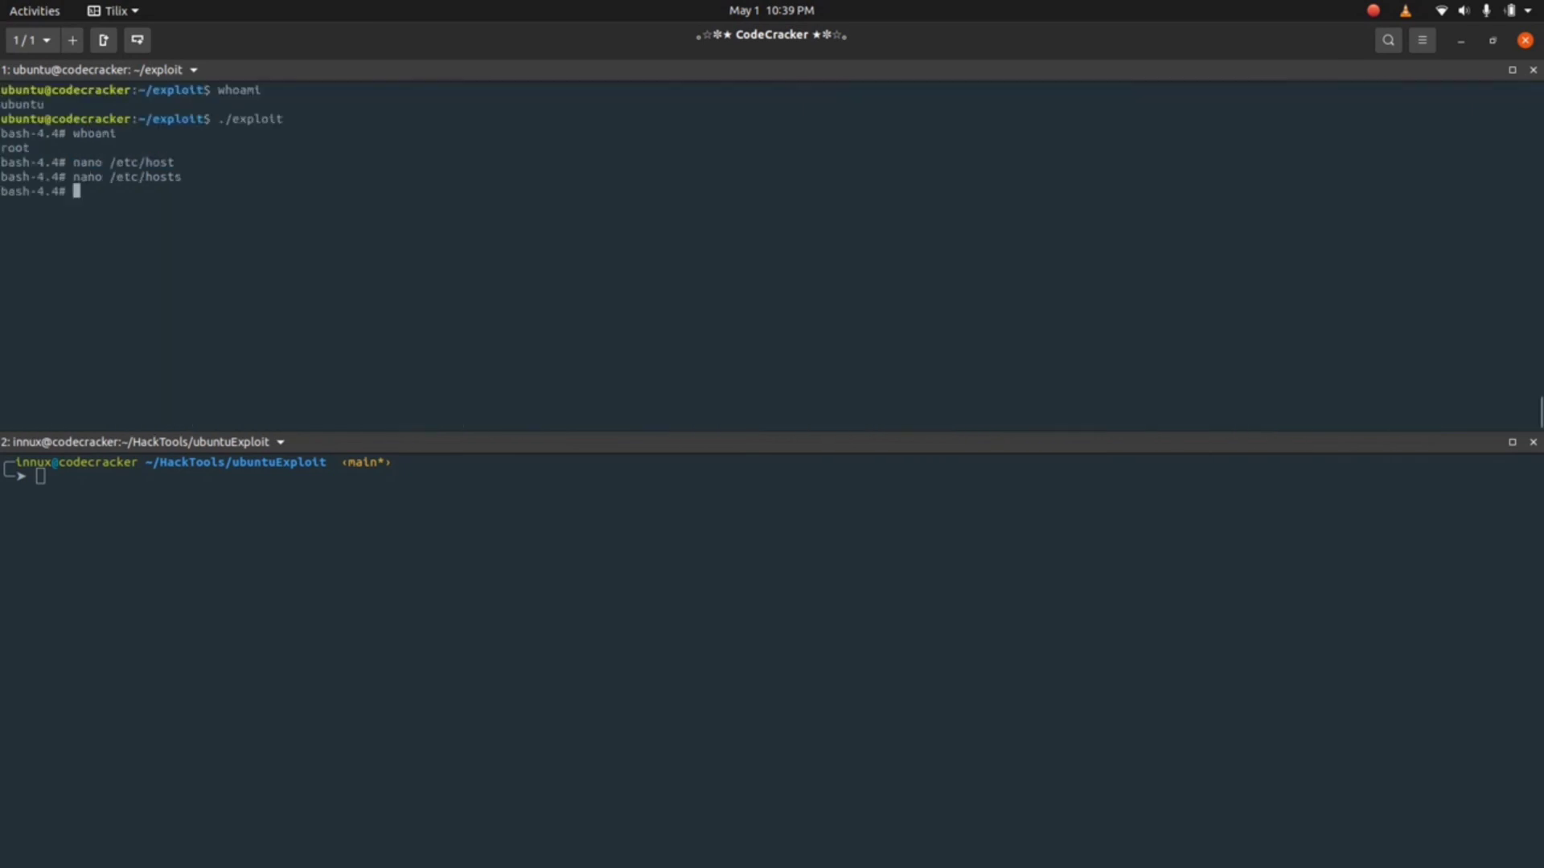
pyautogui.write('exit')
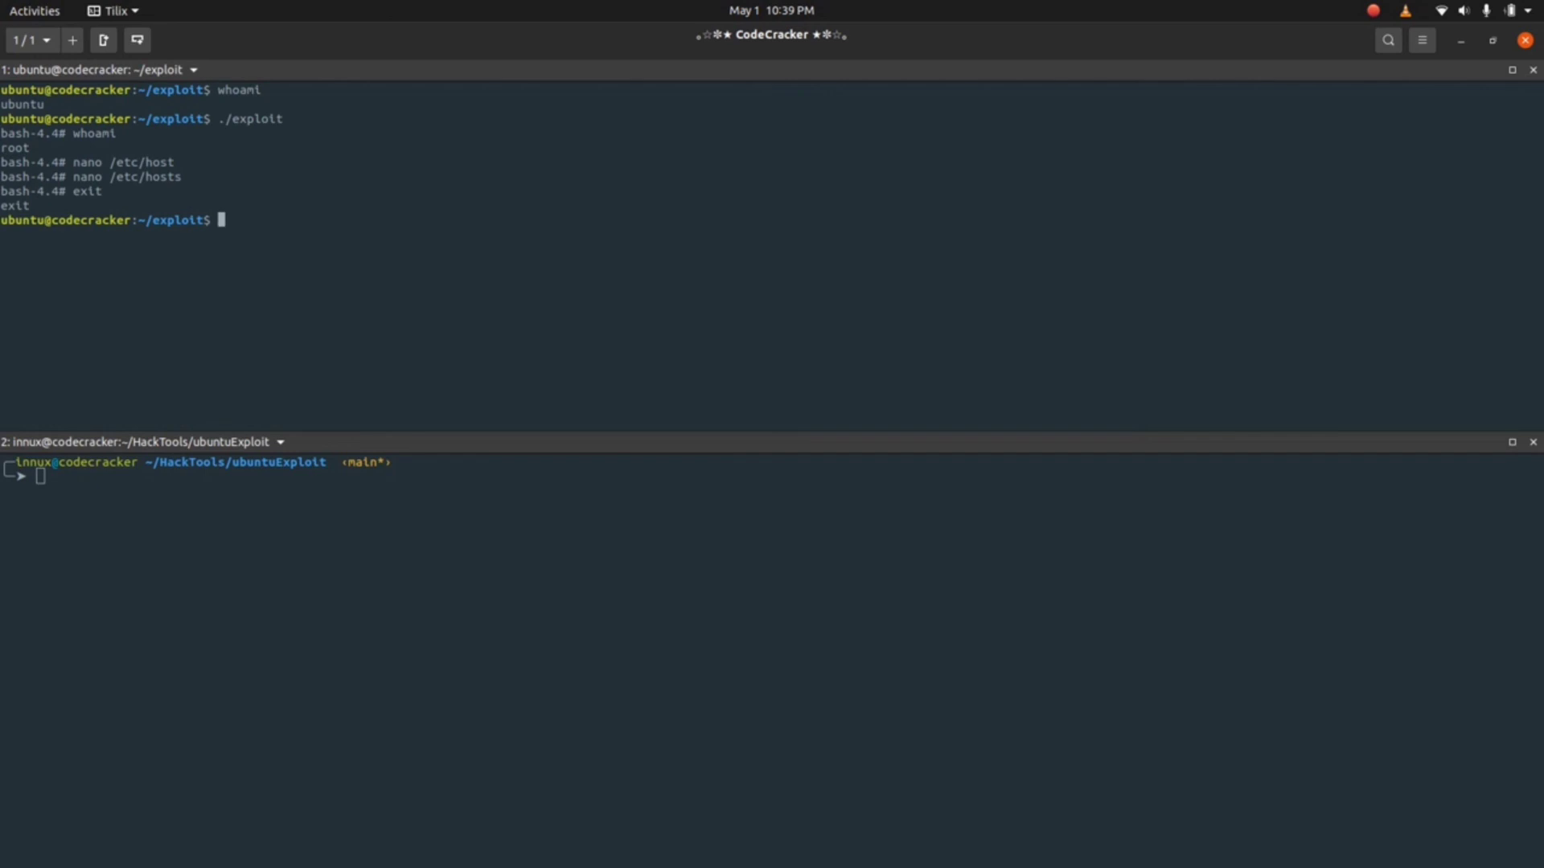
# - Display the exploit.c source with cat and scroll through it to the main function
pyautogui.write('c')
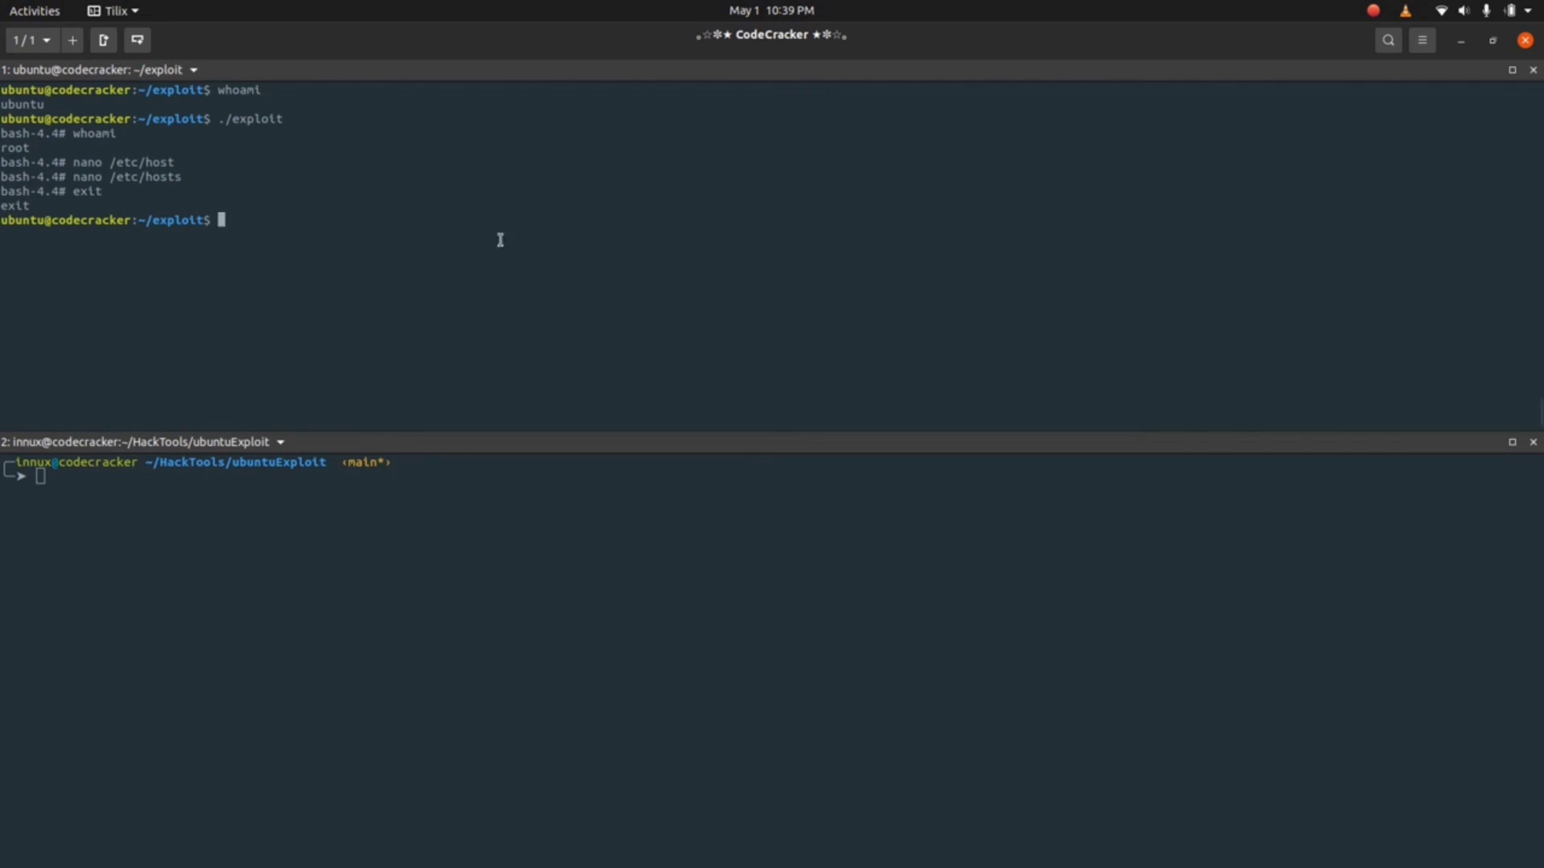
pyautogui.write('cat /')
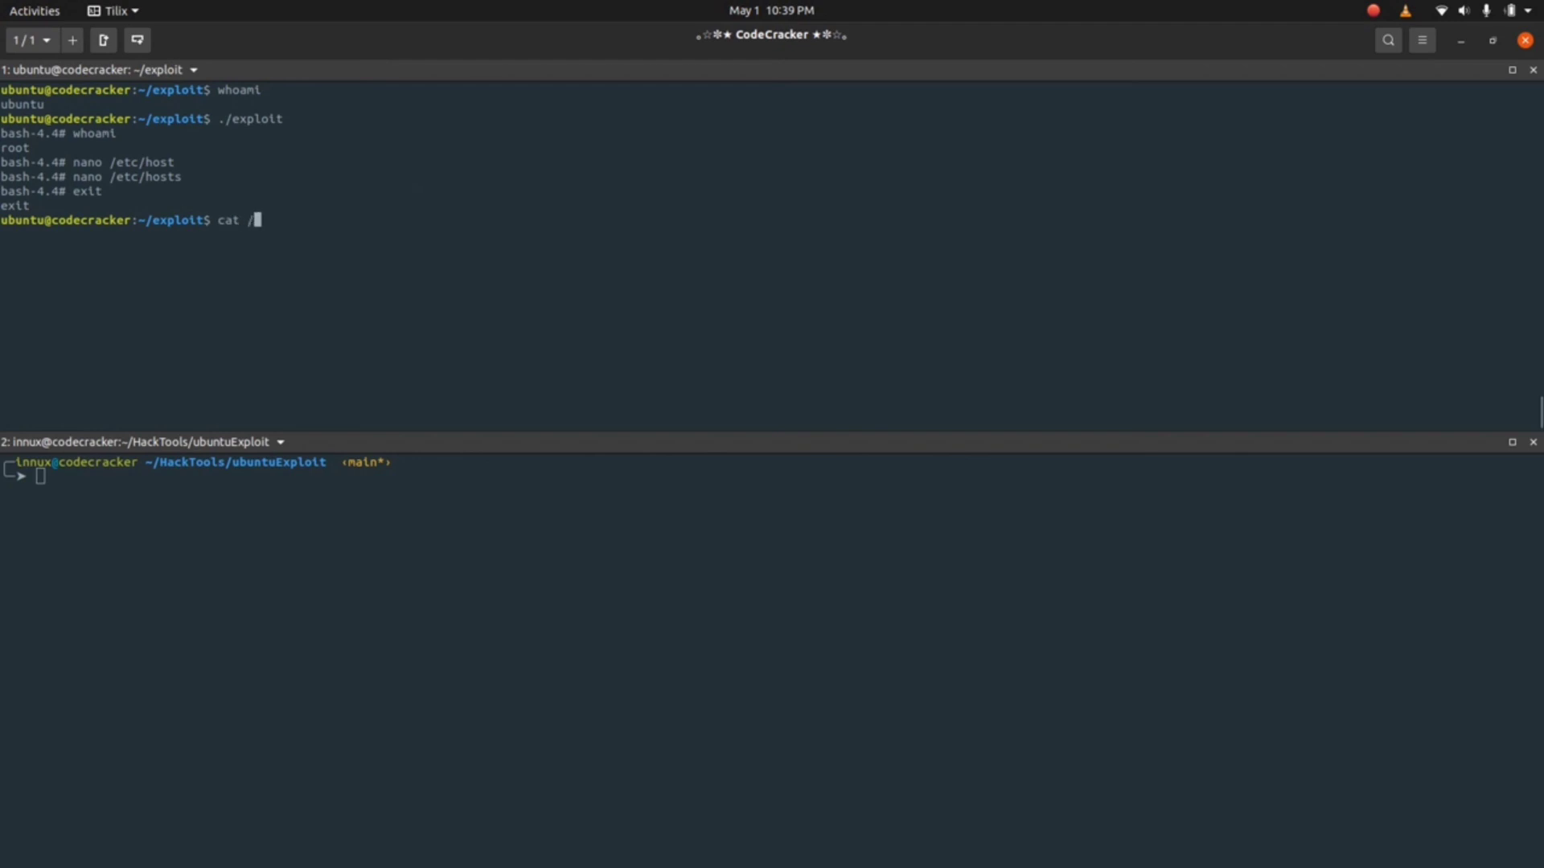
pyautogui.write('exploit.c')
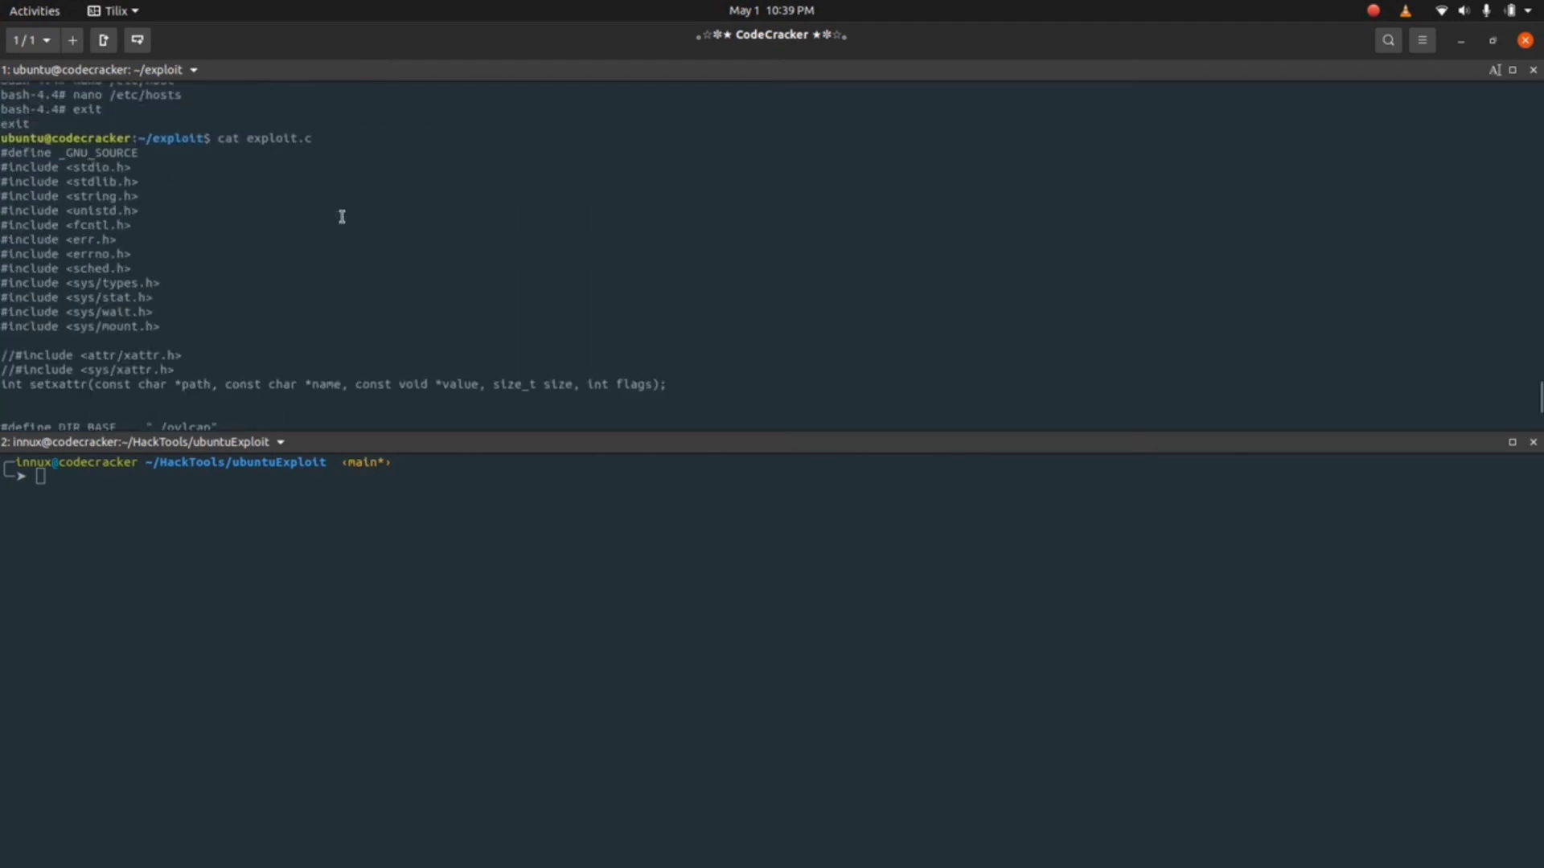
pyautogui.scroll(-3)
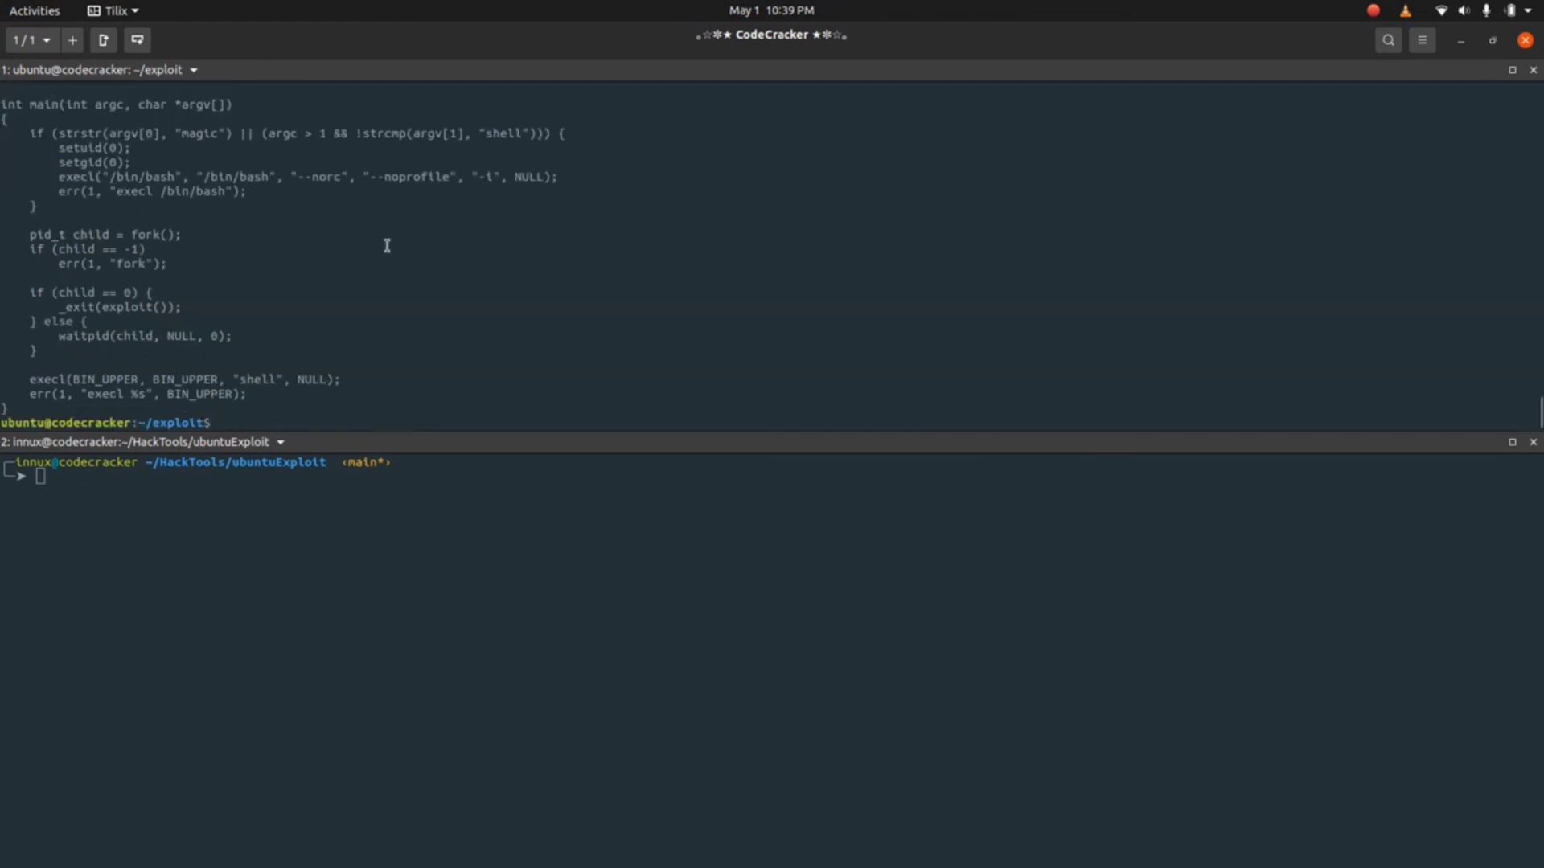